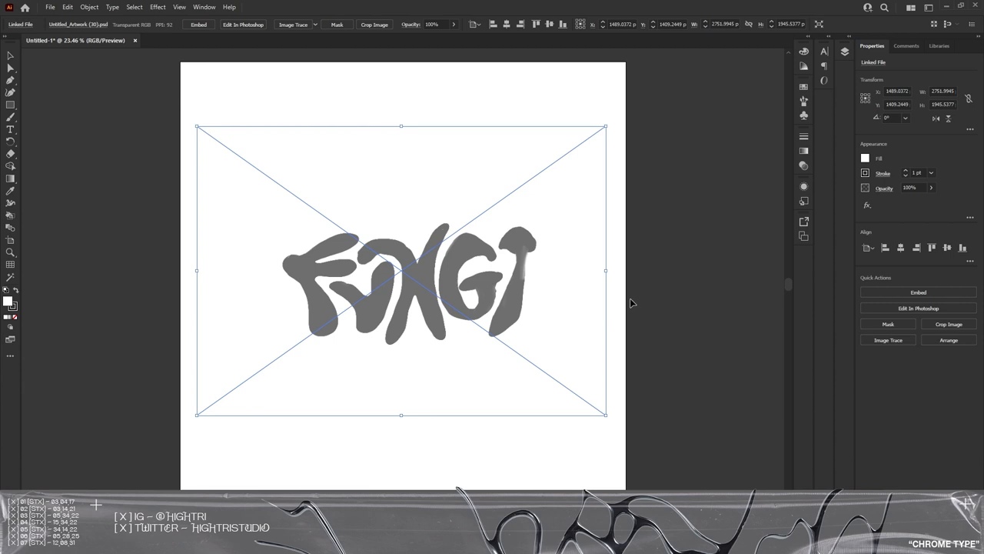
mouse_move(477, 310)
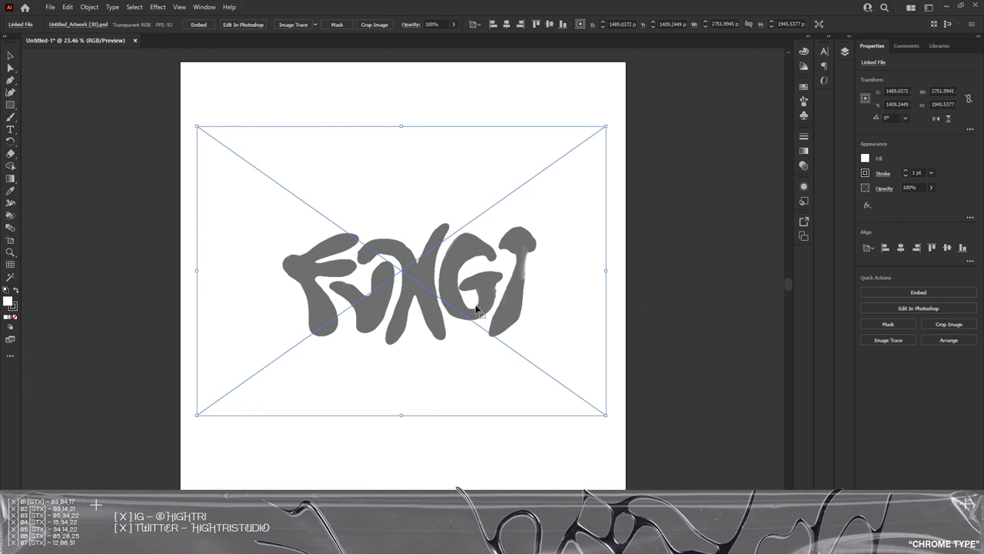
mouse_move(449, 262)
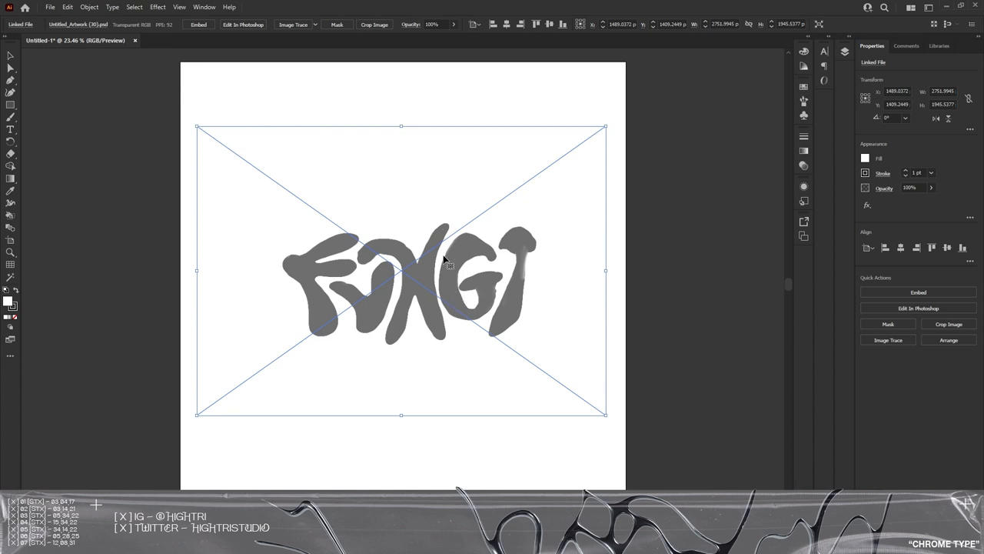
mouse_move(343, 264)
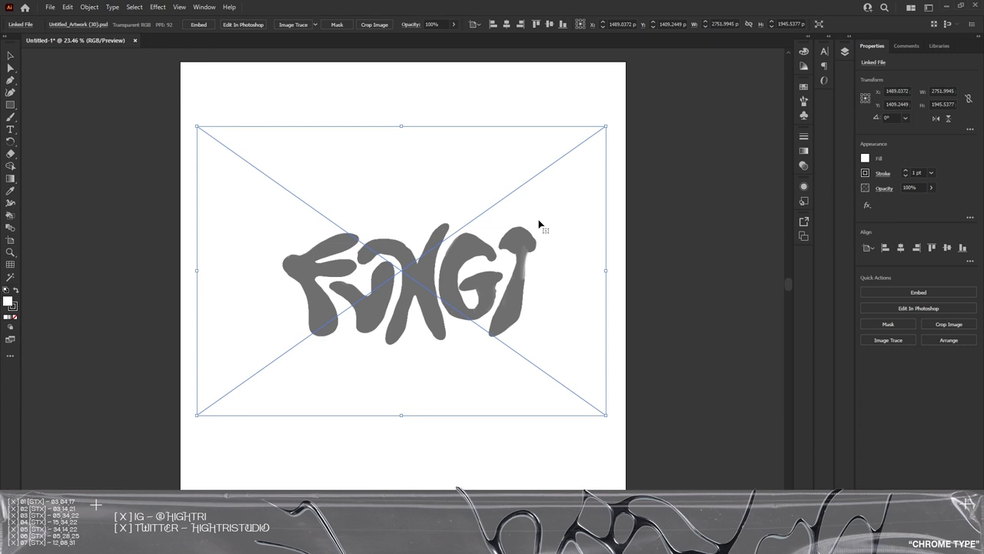
mouse_move(605, 303)
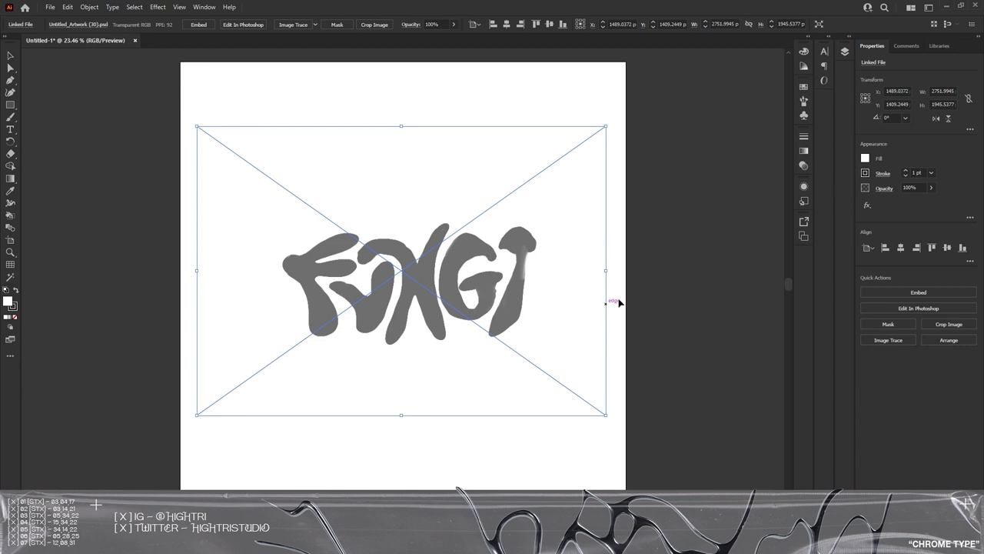
mouse_move(887, 340)
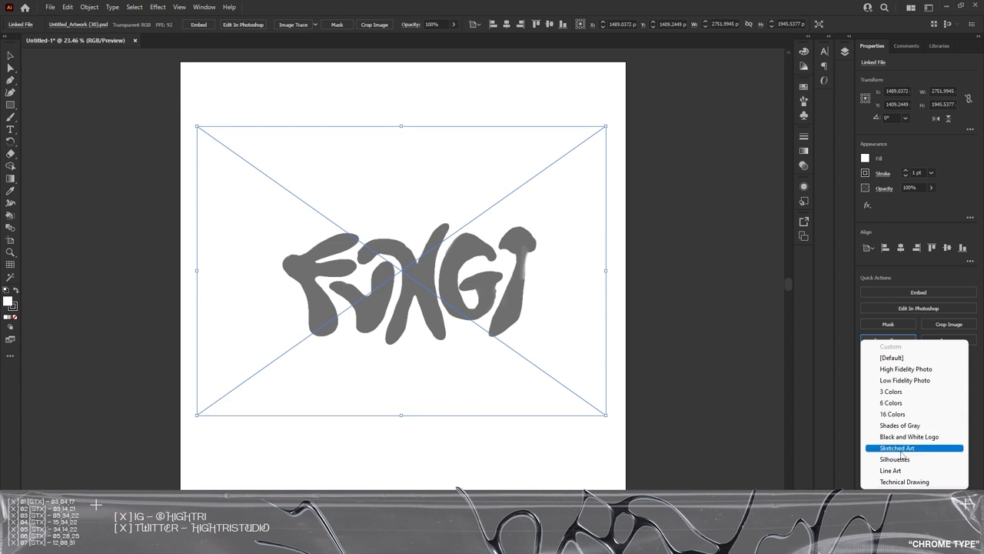
Step: Trace the grey FUNGI image as Silhouettes, then expand, ungroup and deselect the vector lettering
left_click(897, 447)
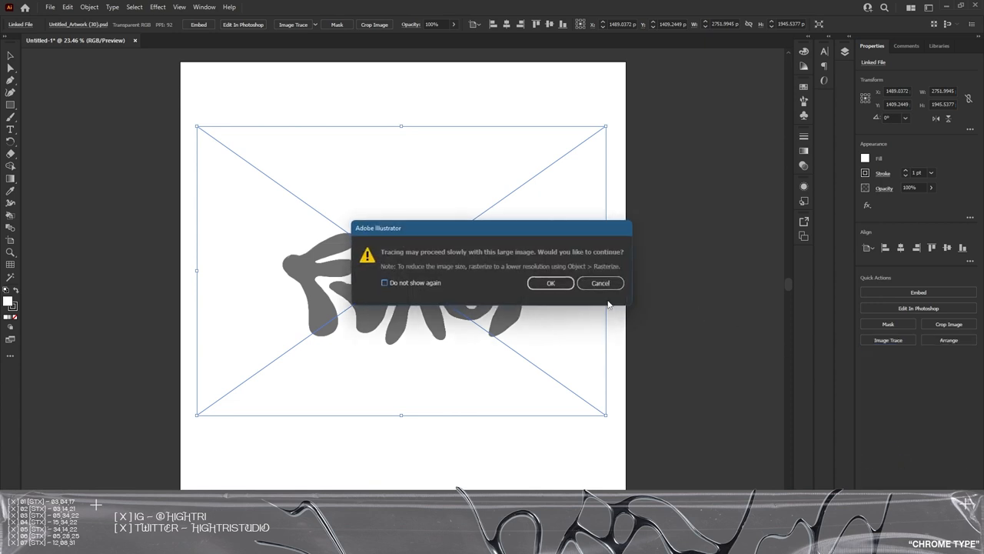
left_click(550, 283)
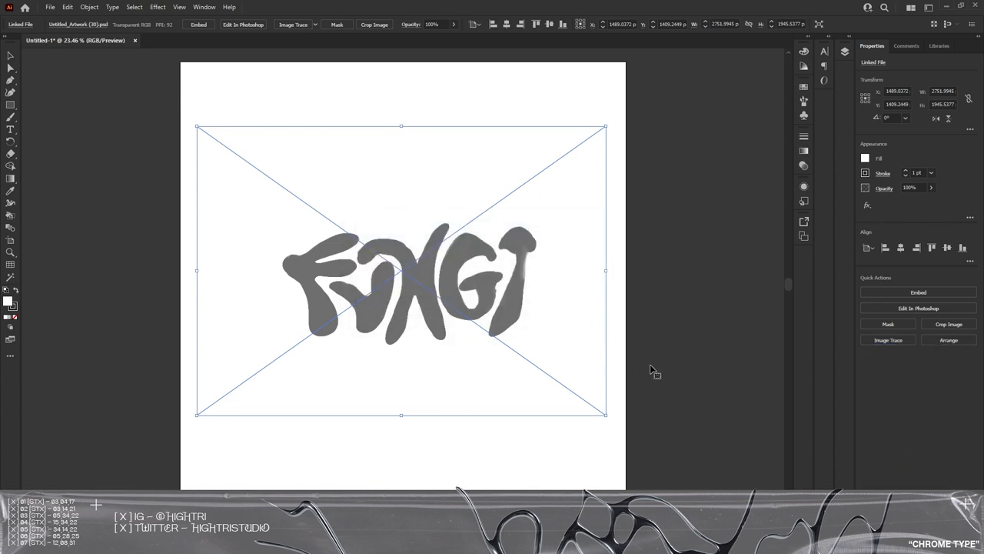
left_click(887, 340)
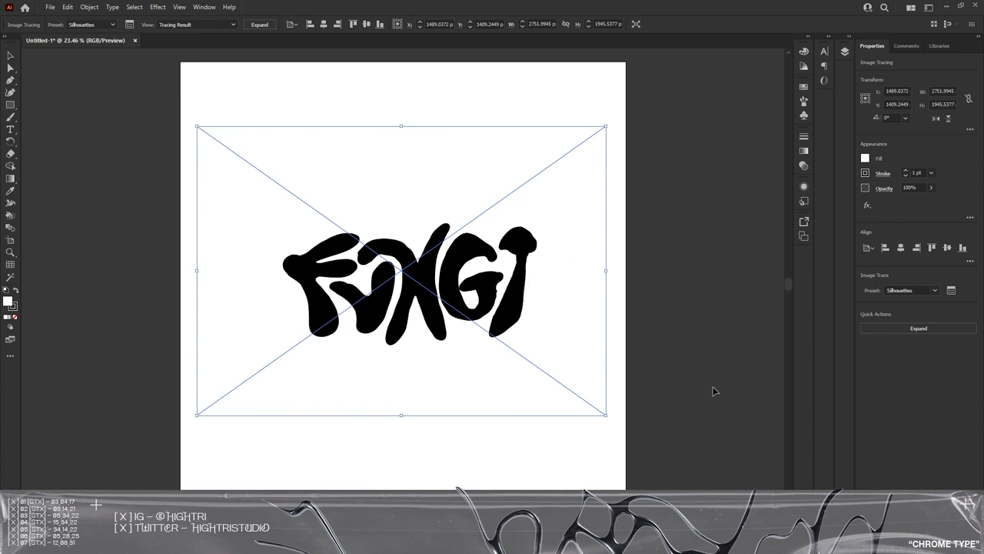
left_click(259, 24)
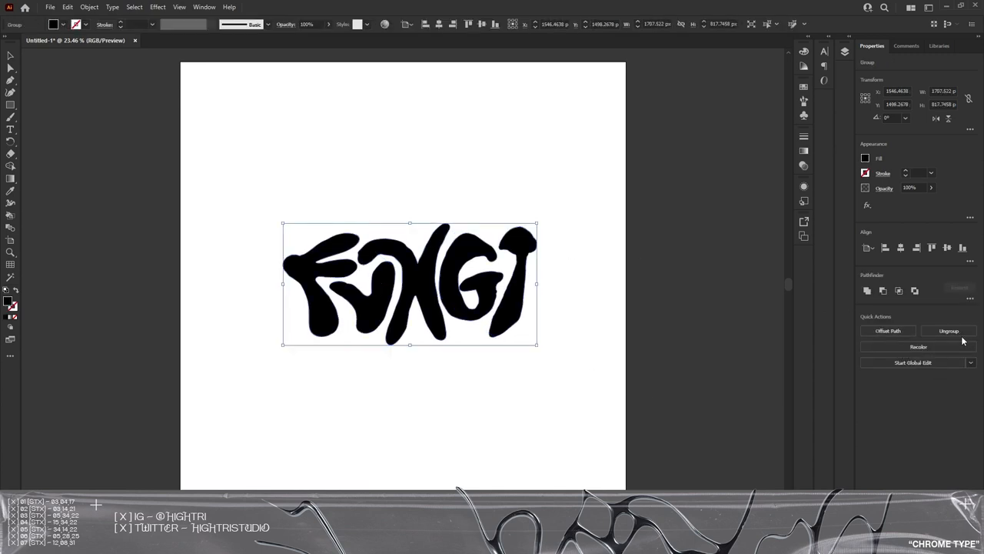
left_click(949, 331)
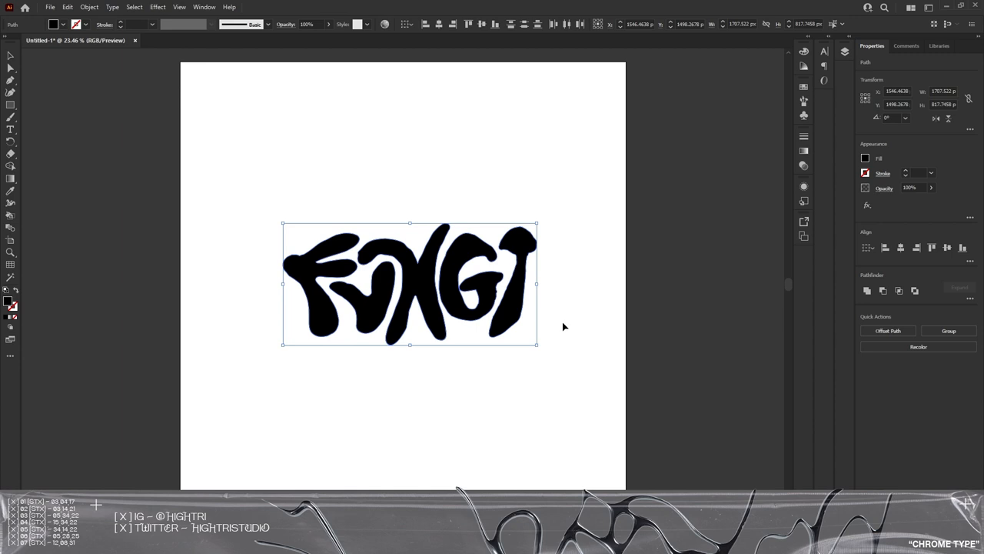
left_click(559, 363)
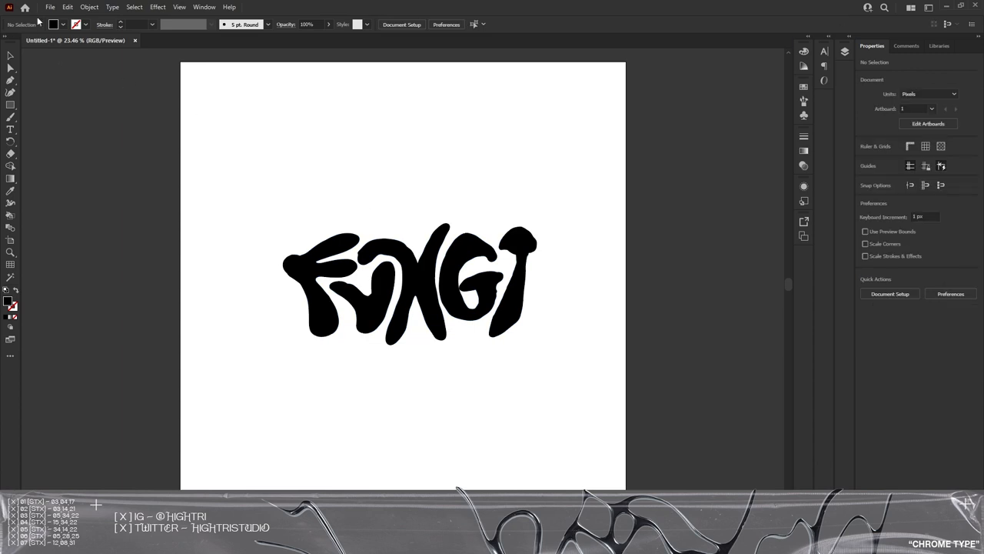
left_click(49, 7)
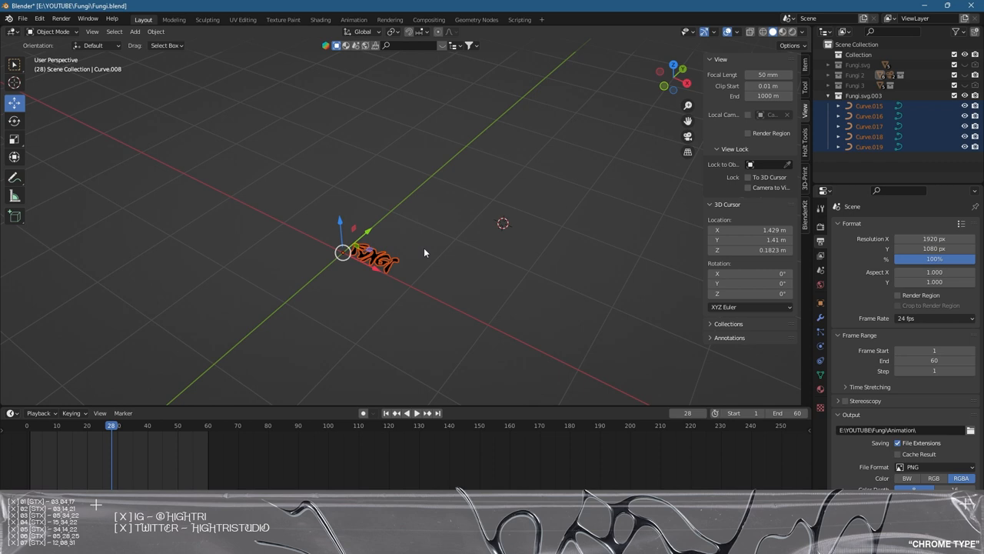
mouse_move(549, 188)
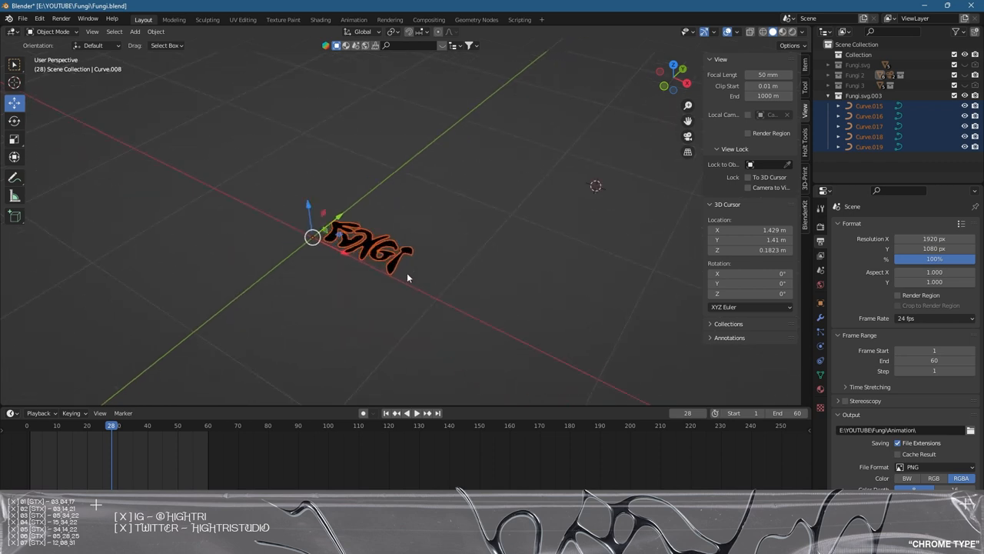
Step: Check the import formats, scale up the imported FUNGI curves, and inspect a letter in Edit Mode
left_click(22, 17)
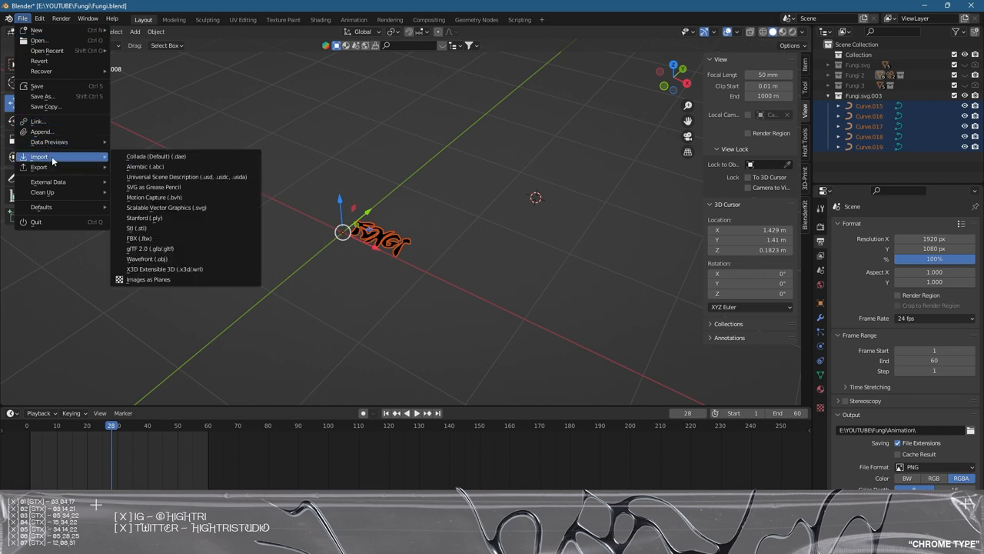
mouse_move(166, 208)
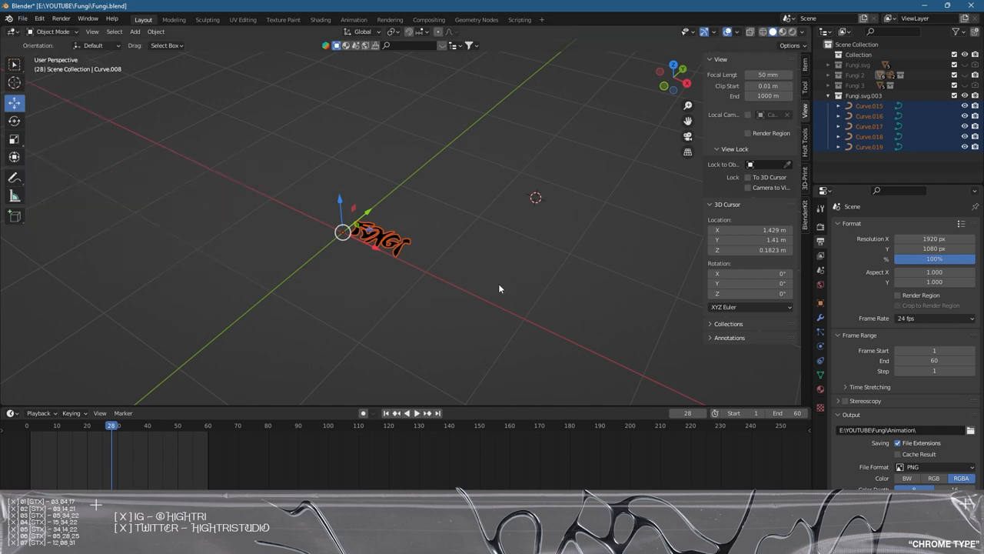
left_click_drag(500, 288, 413, 263)
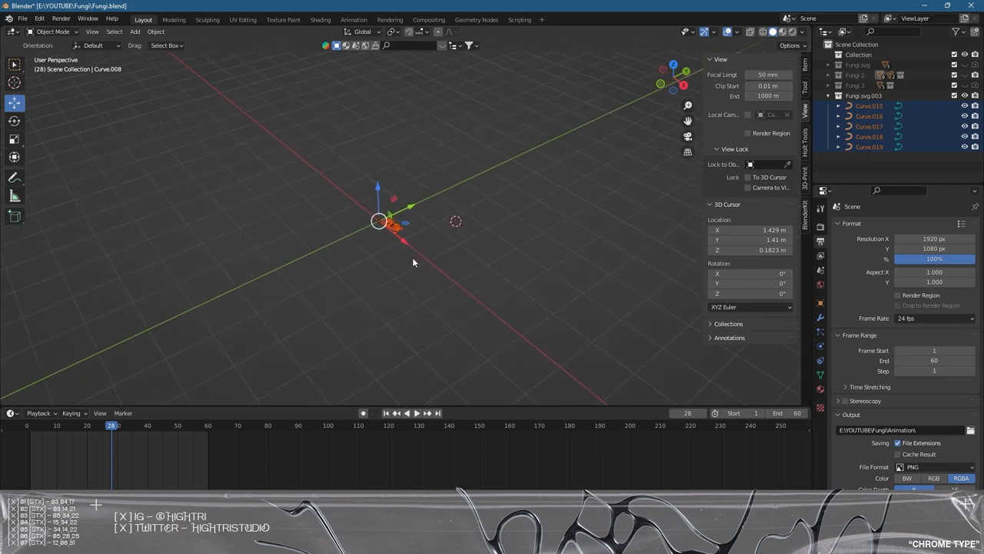
key("s")
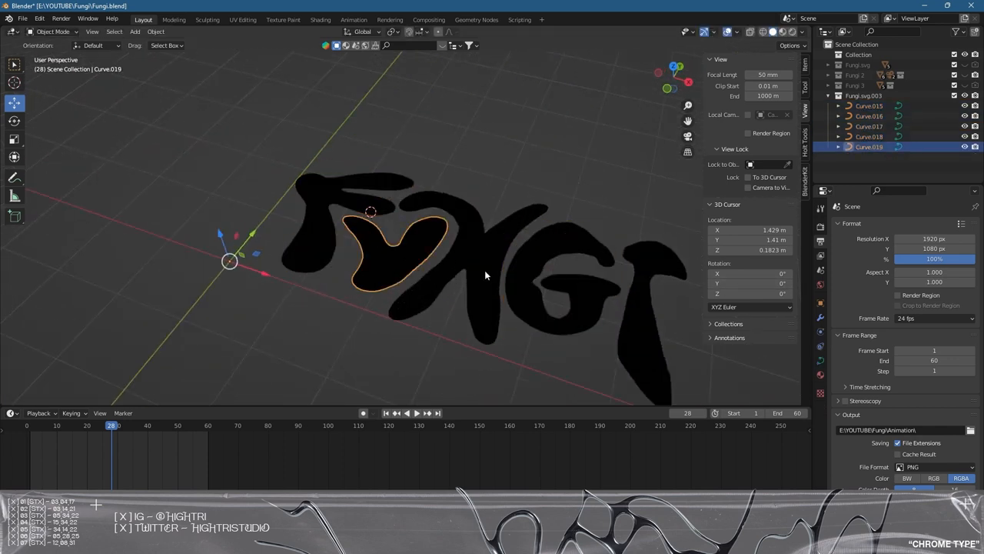
key("Tab")
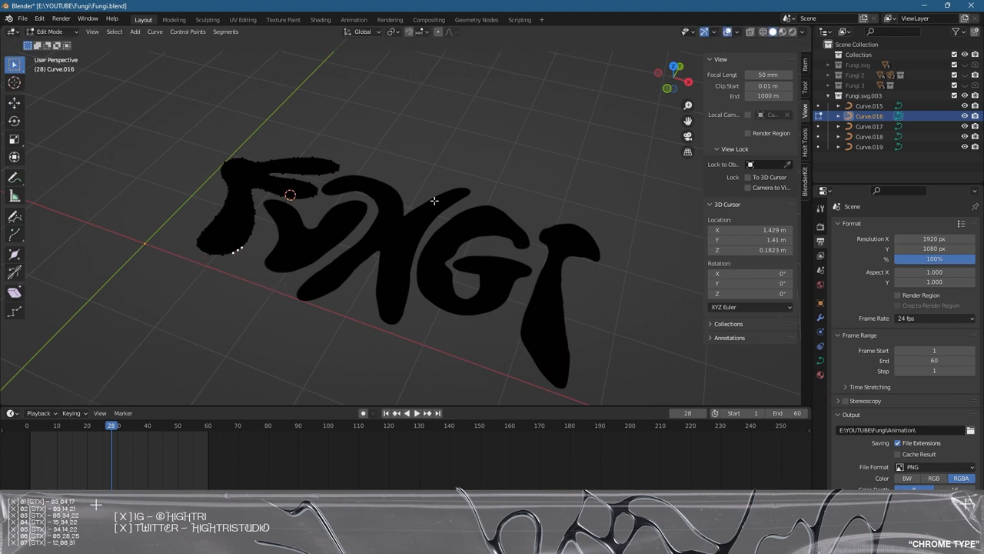
key("Tab")
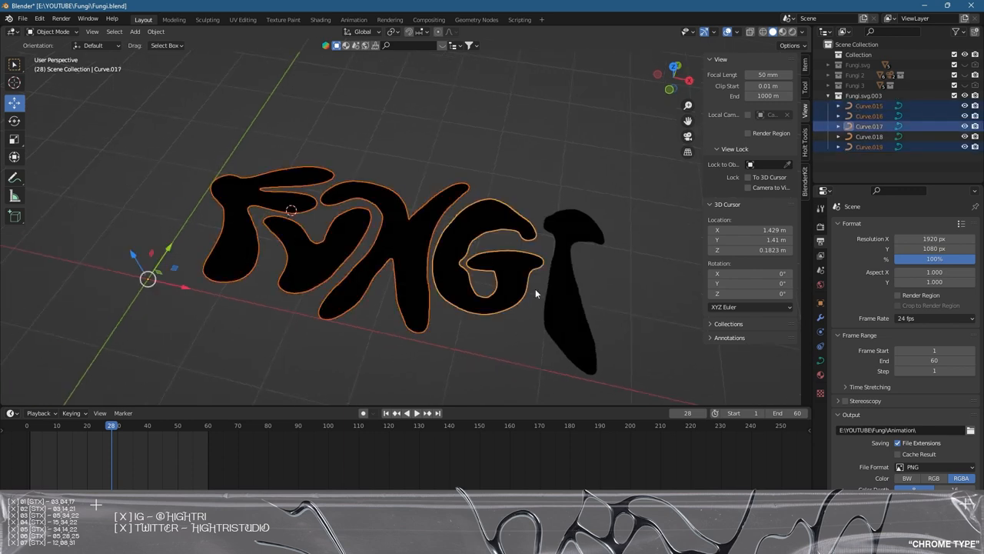
Step: Select all FUNGI letter curves and link the active curve's orange material to them
left_click(870, 137)
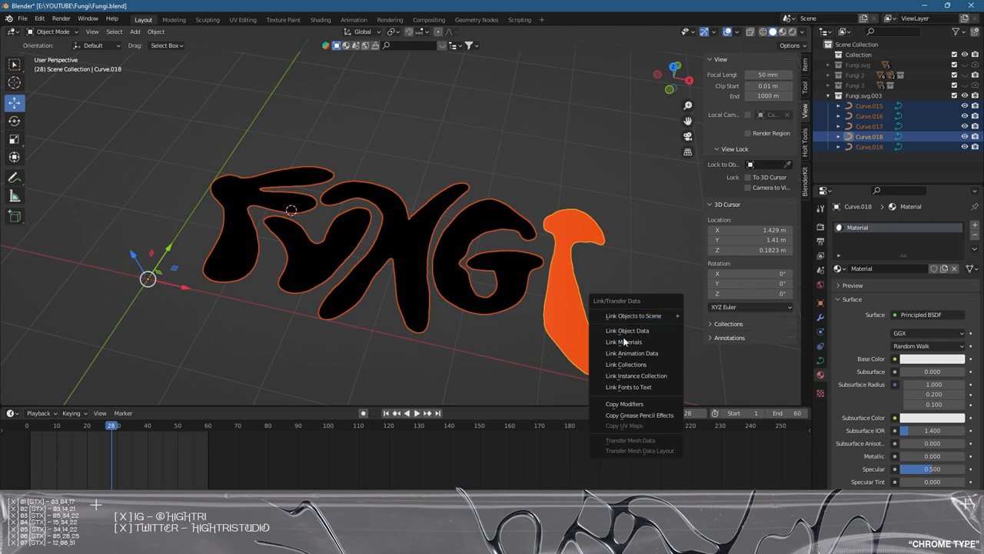
left_click(623, 342)
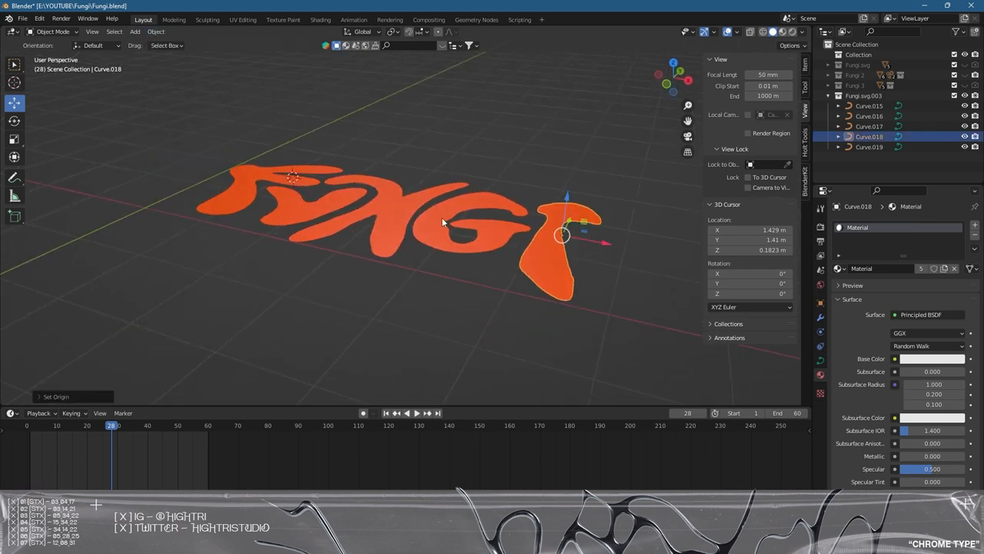
left_click(155, 31)
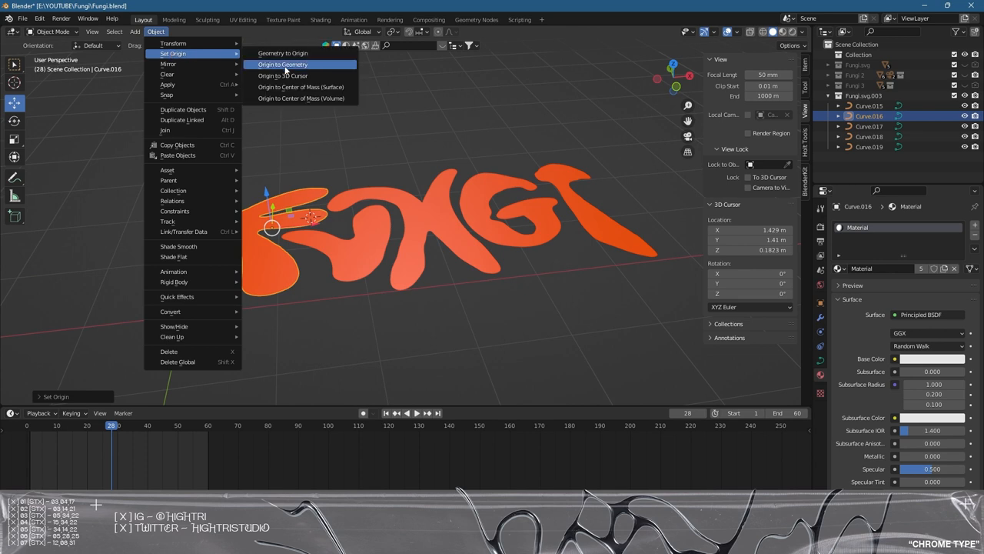
Step: Set the letter's origin to geometry and raise the curve's Geometry Extrude value
left_click(283, 64)
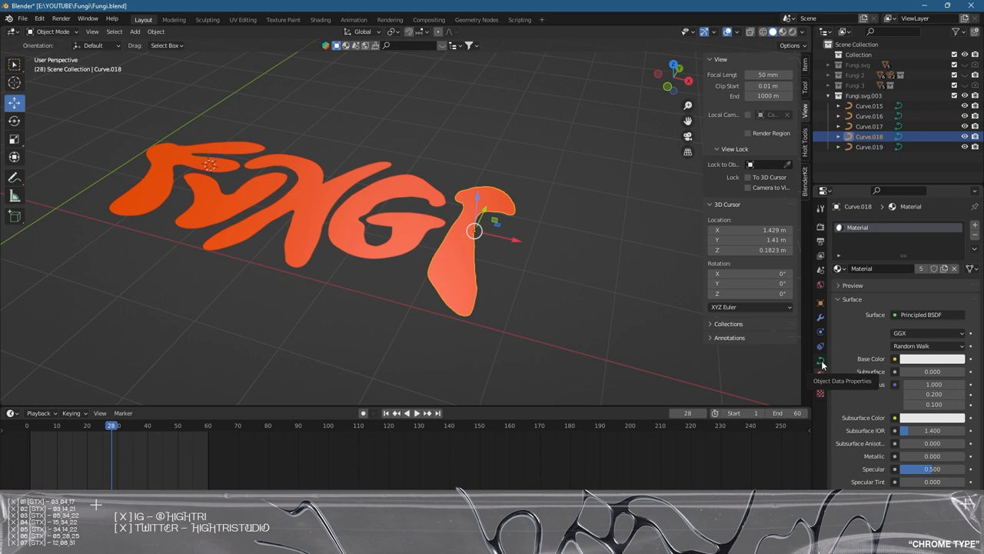
left_click(820, 359)
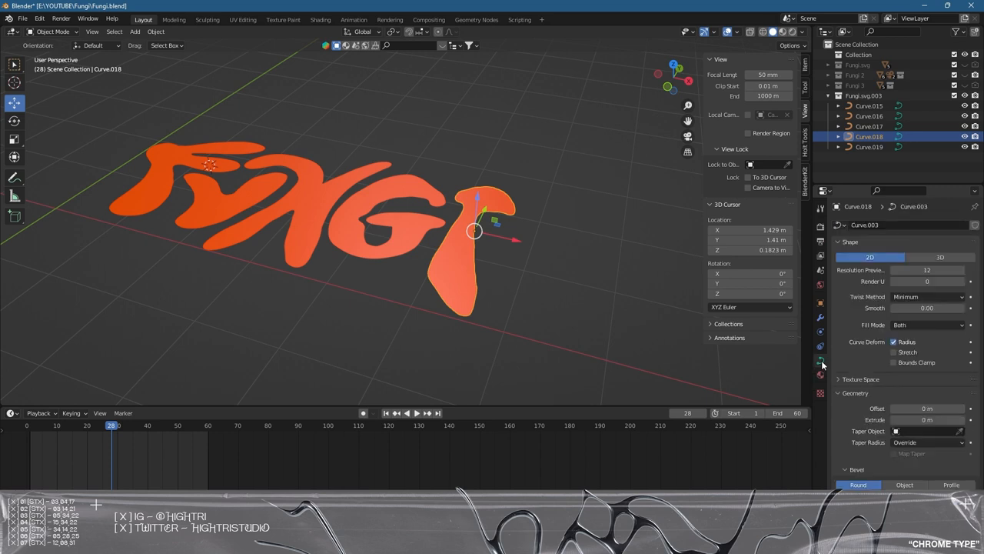
scroll("down", 3)
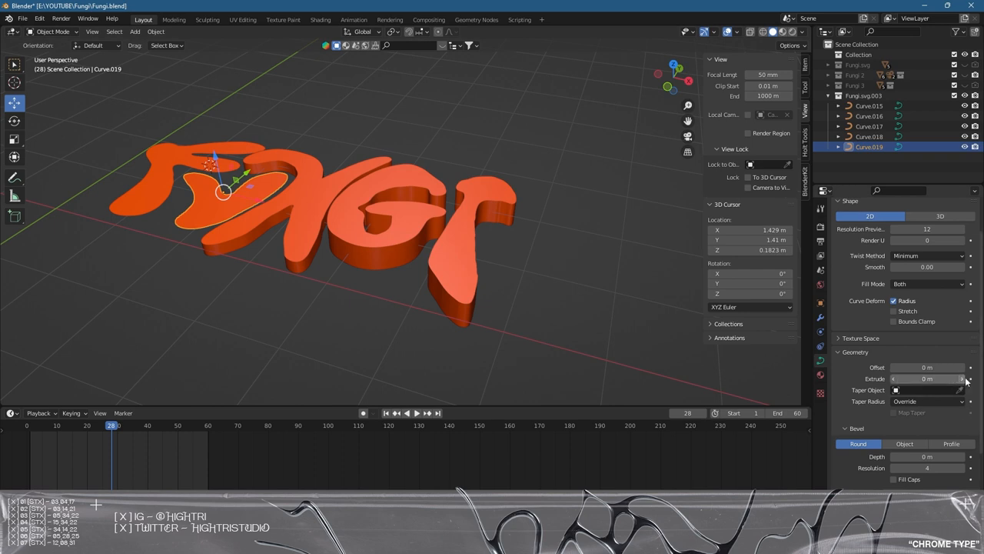
left_click(927, 378)
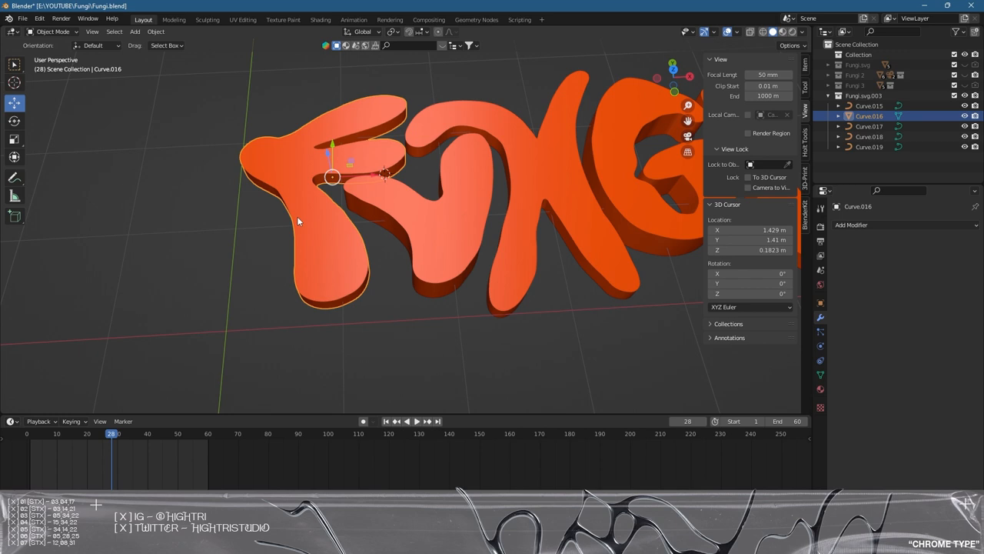
Step: Convert the F letter to a mesh and apply a Remesh modifier with 0.000694 m voxel size
left_click(156, 32)
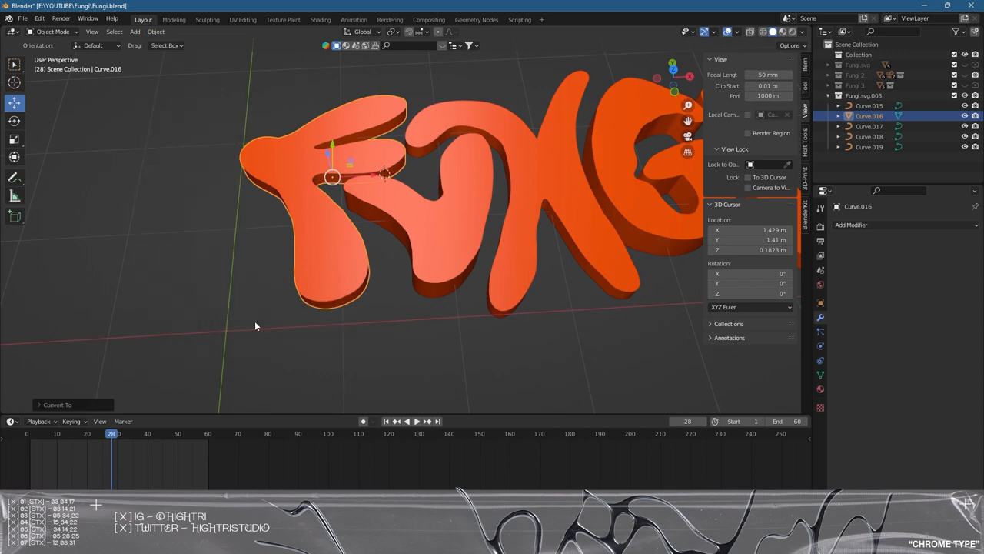
key("Tab")
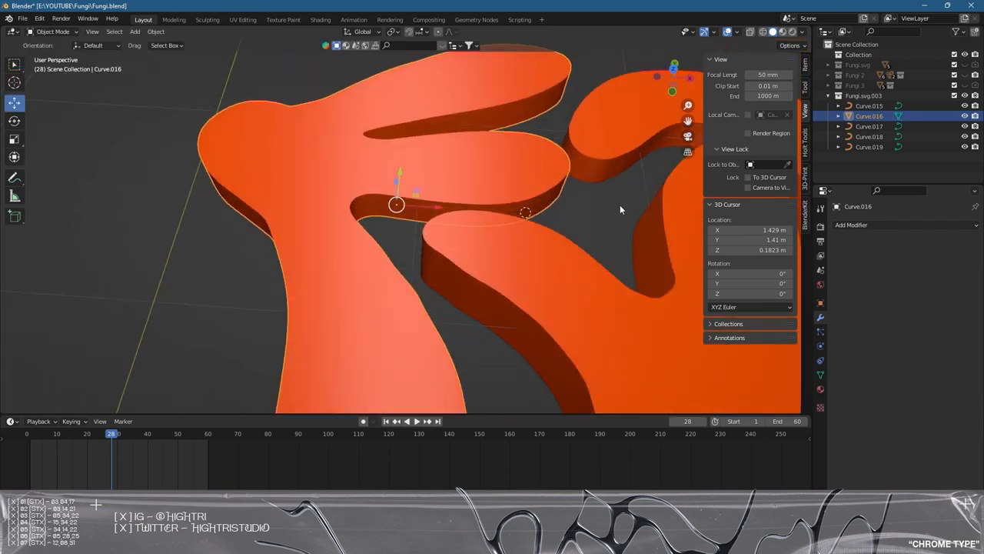
left_click(852, 224)
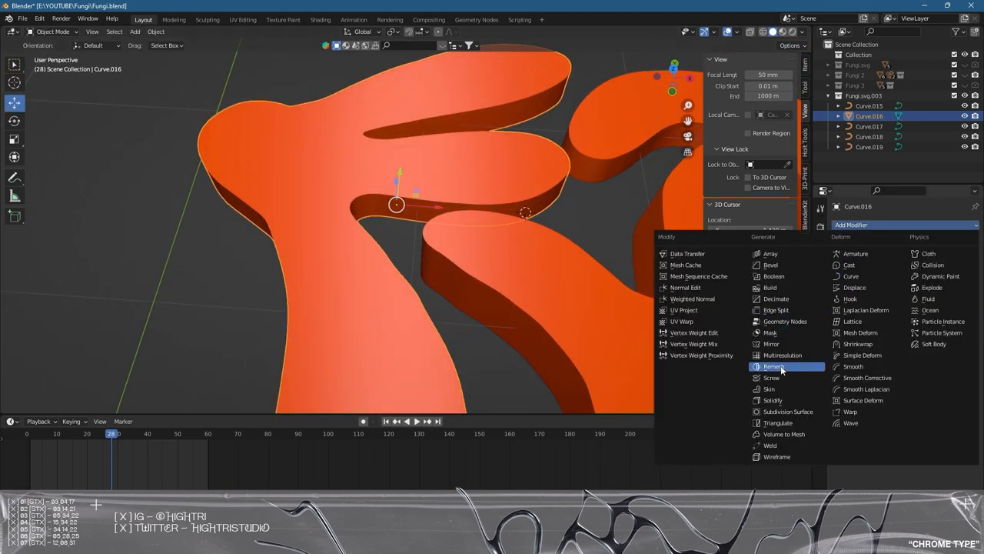
left_click(771, 366)
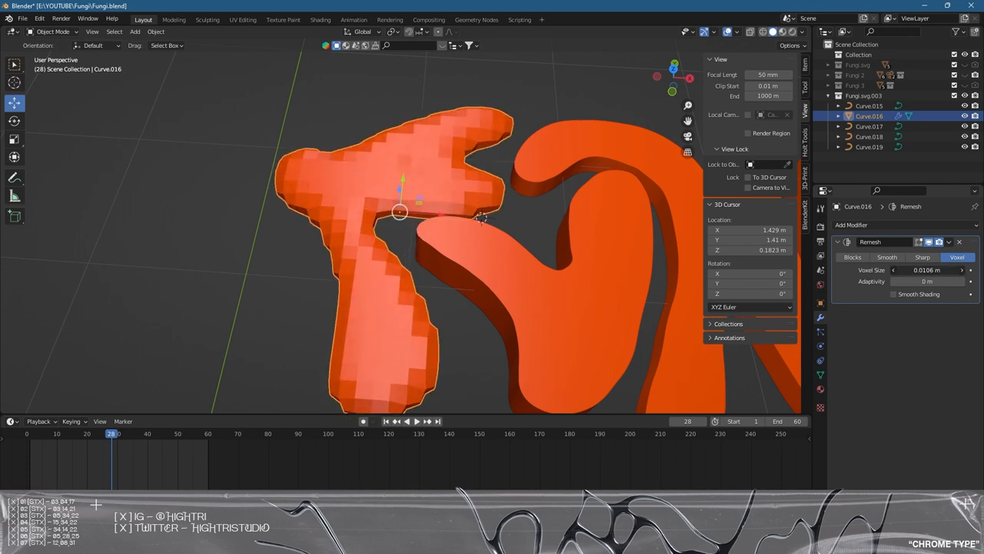
left_click(926, 269)
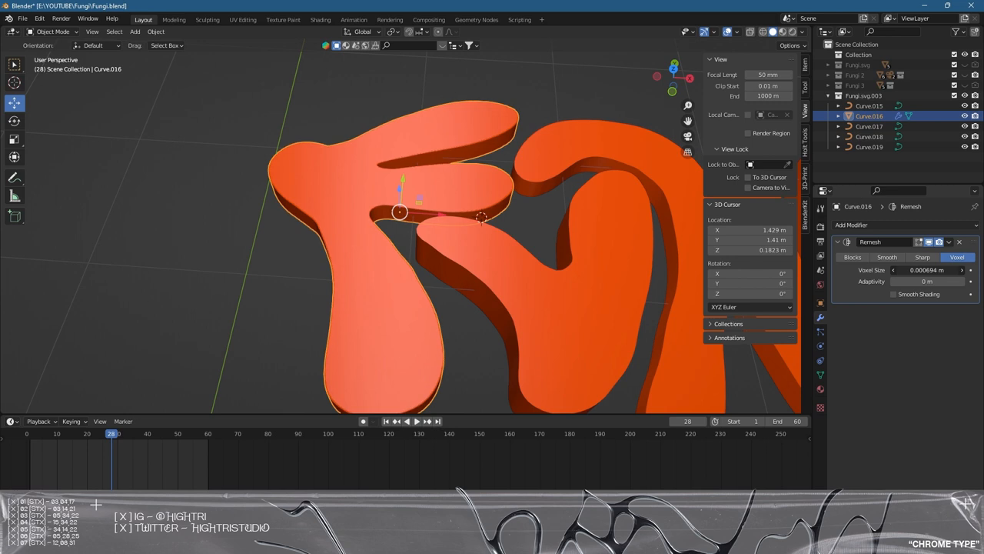
left_click(949, 243)
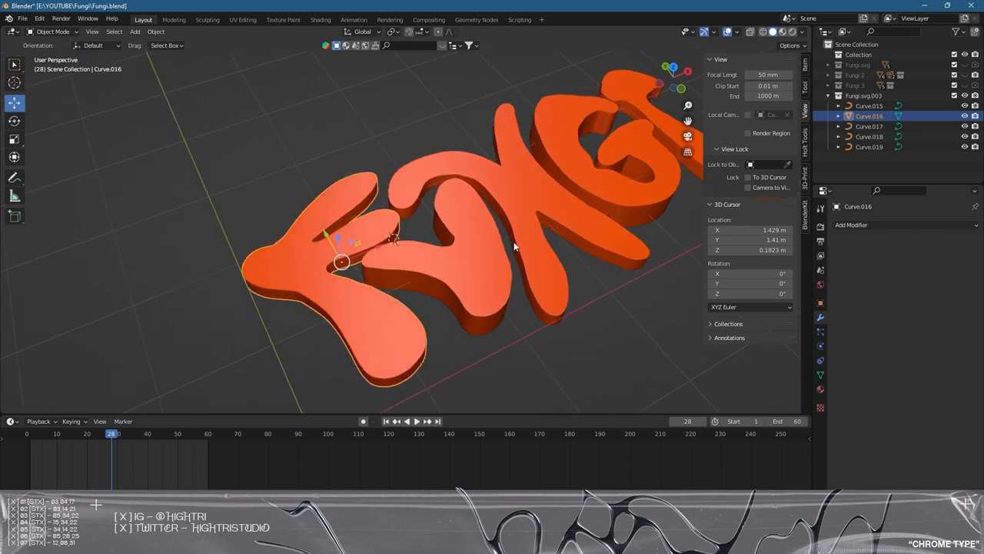
Step: In top view, set the F's origin to its geometry and enter Sculpt Mode
key("KP_7")
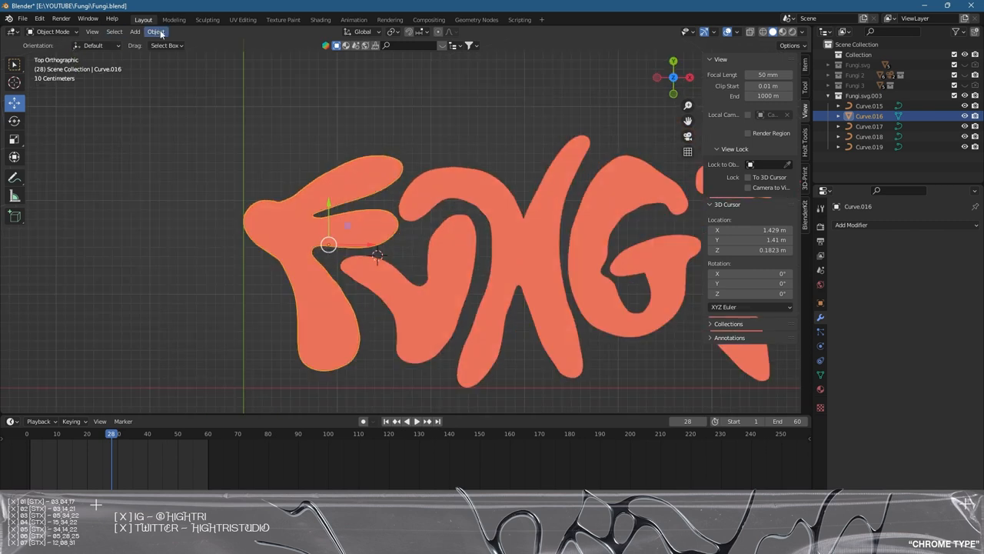
left_click(156, 31)
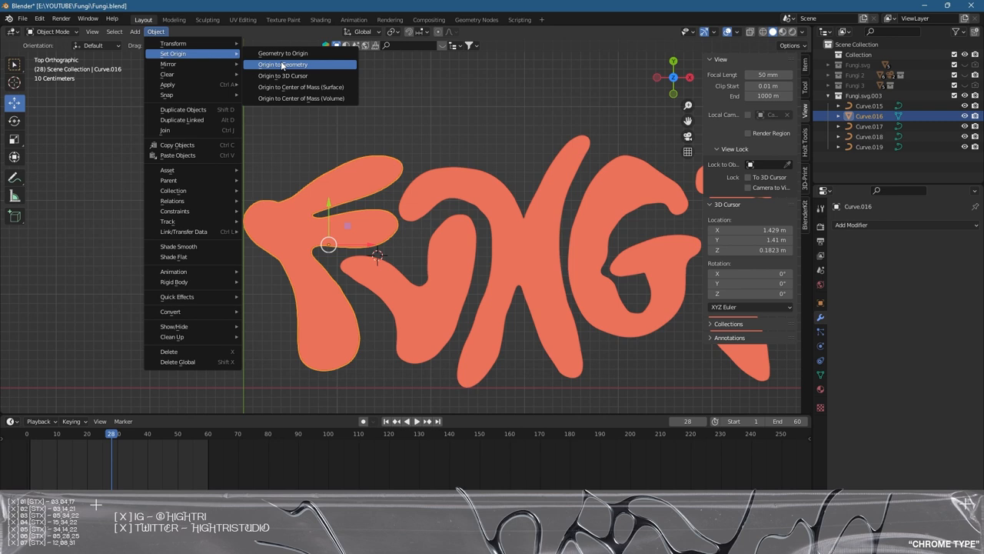
left_click(282, 64)
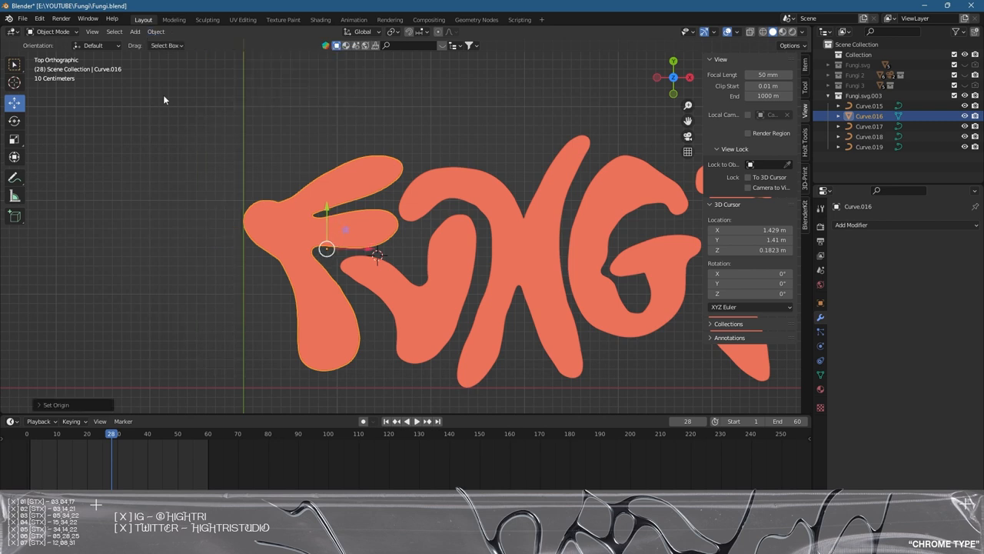
left_click(54, 31)
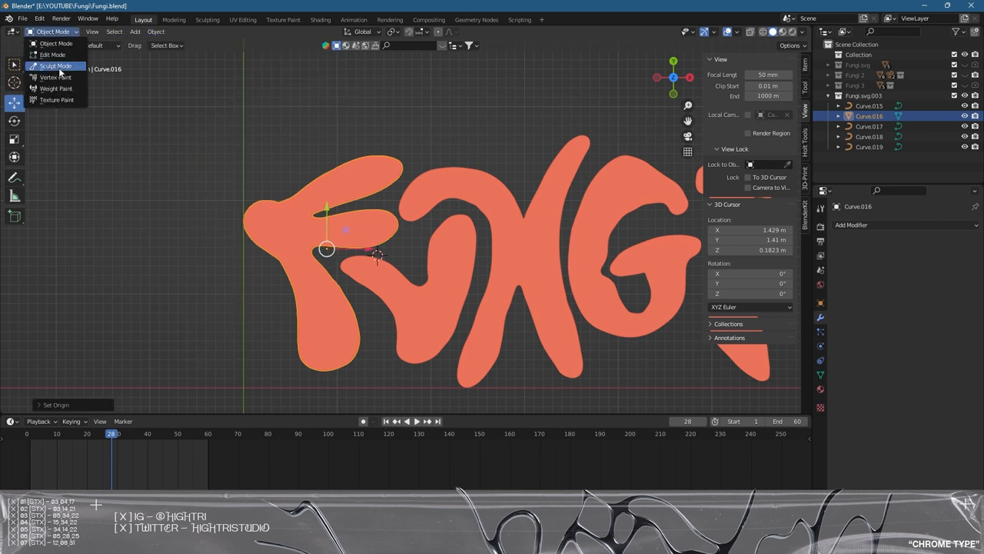
left_click(54, 65)
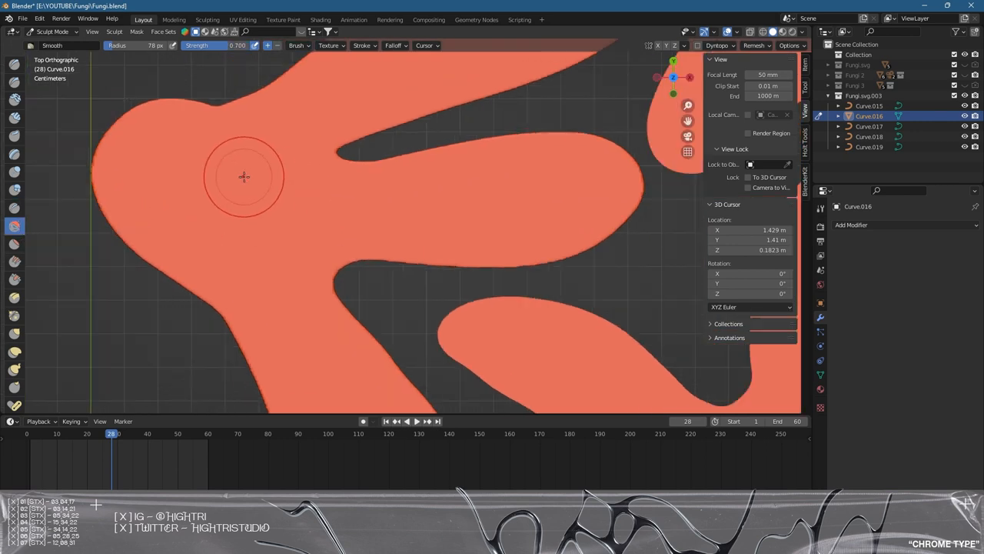
Step: Smooth the F's top arm, middle arm, corner and stem with the Smooth brush
scroll("down", 3)
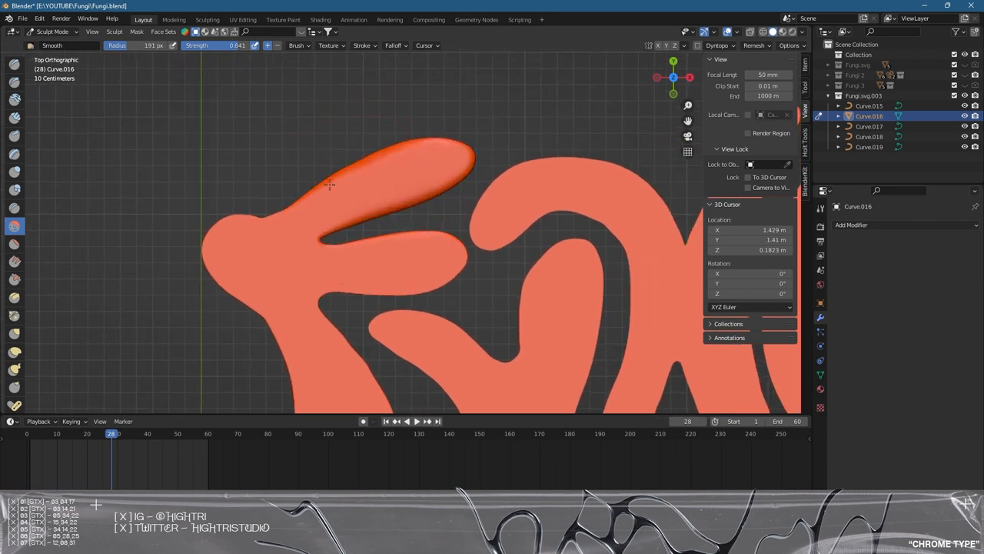
left_click_drag(331, 184, 402, 246)
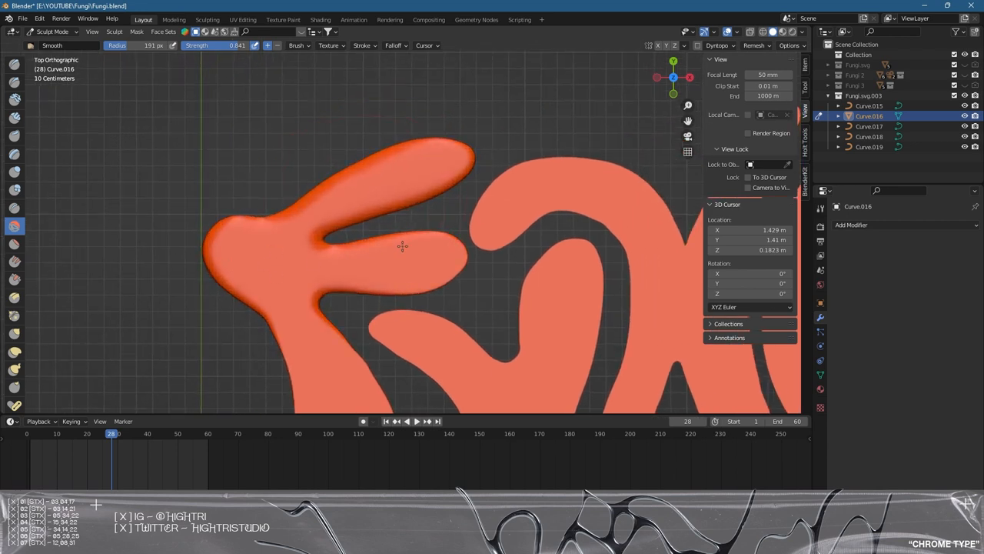
left_click_drag(402, 246, 283, 318)
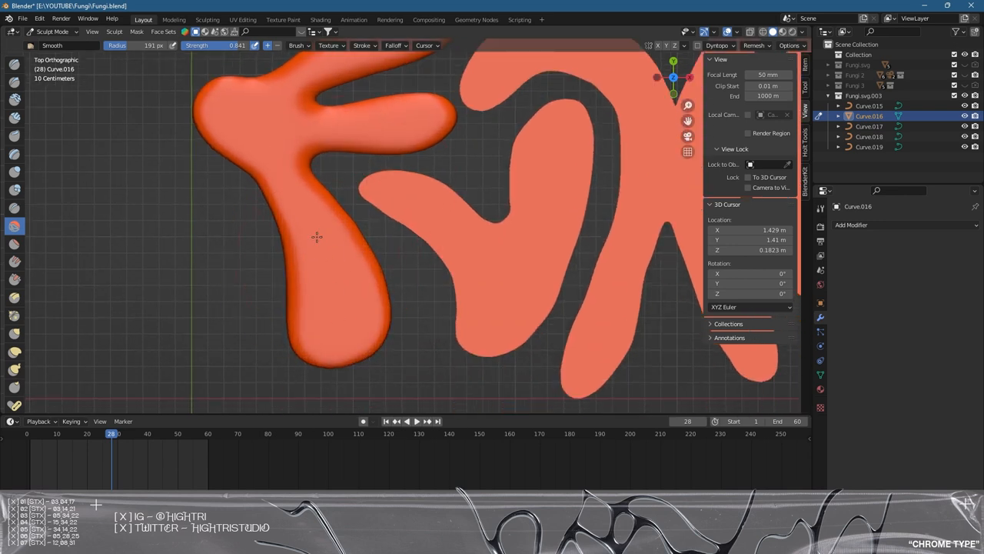
left_click_drag(315, 237, 276, 194)
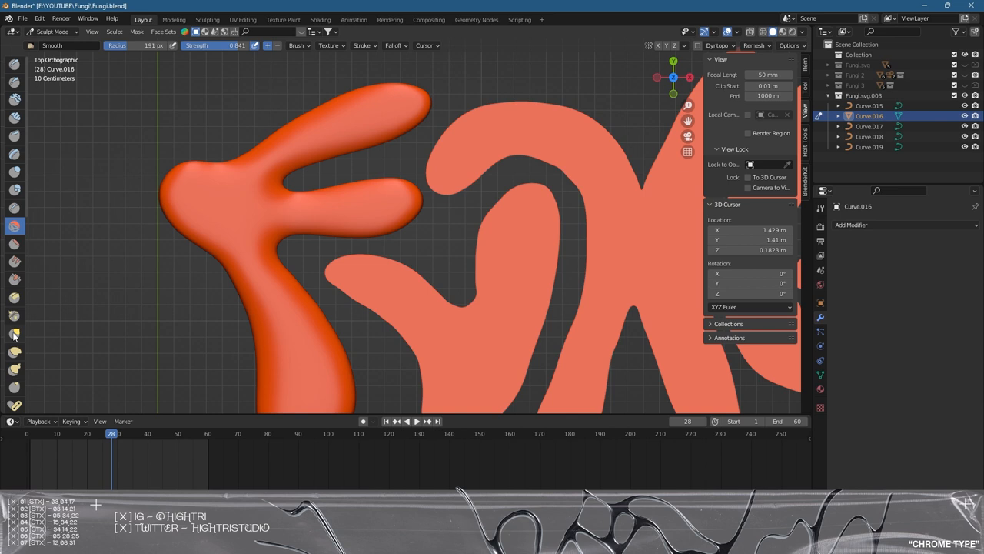
Step: With the Grab brush, round the F's corners, sweep the top arm up, stretch the middle arm right
left_click(14, 333)
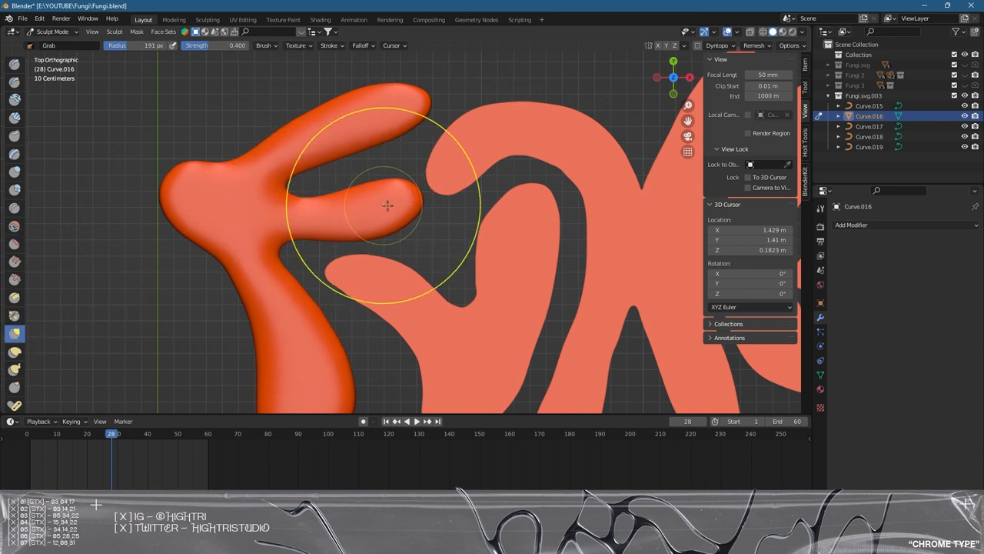
left_click_drag(389, 204, 415, 99)
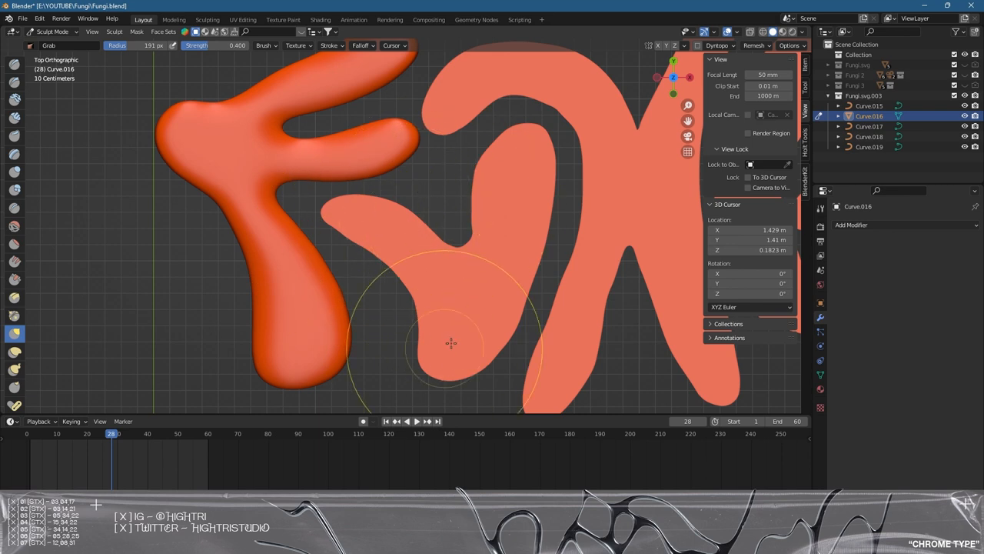
left_click_drag(450, 344, 415, 148)
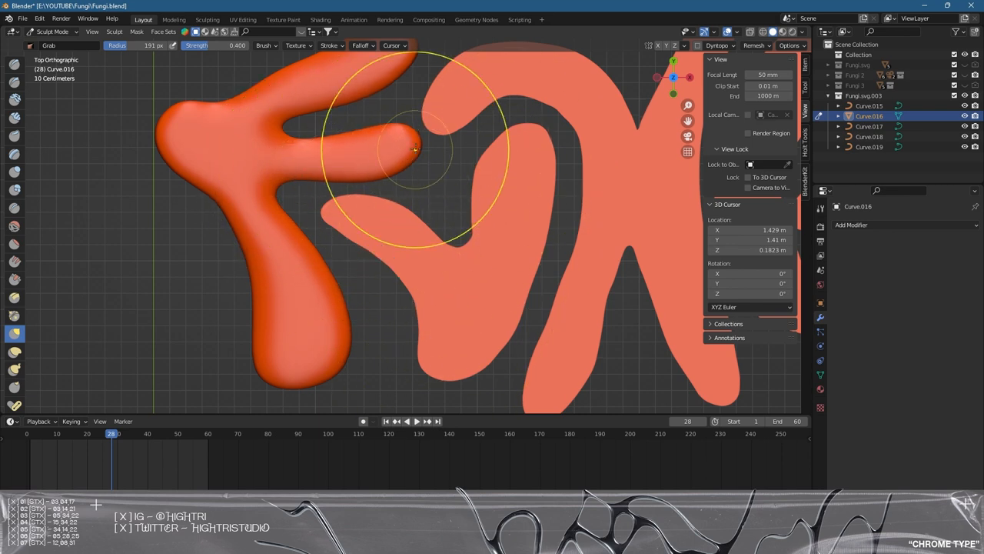
left_click_drag(415, 146, 288, 204)
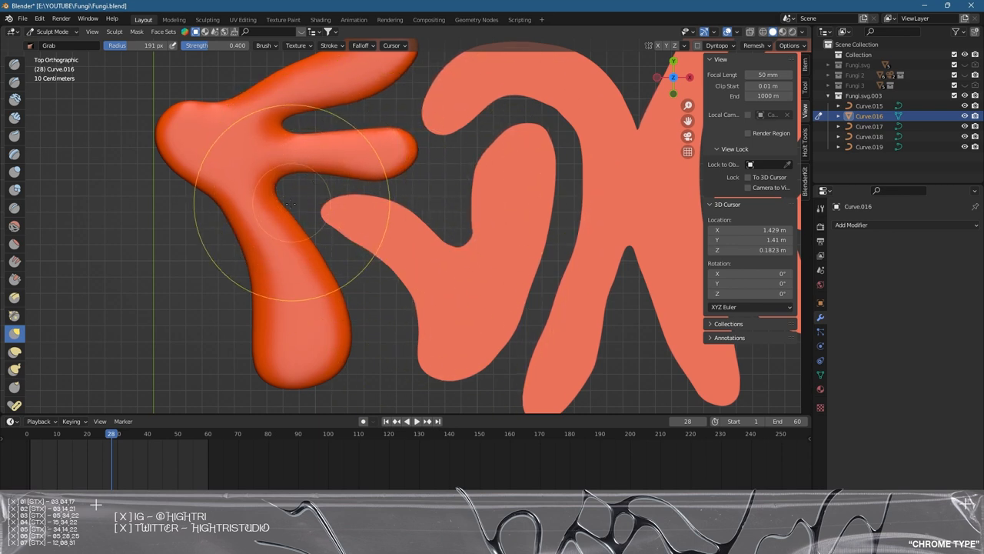
left_click_drag(288, 204, 173, 146)
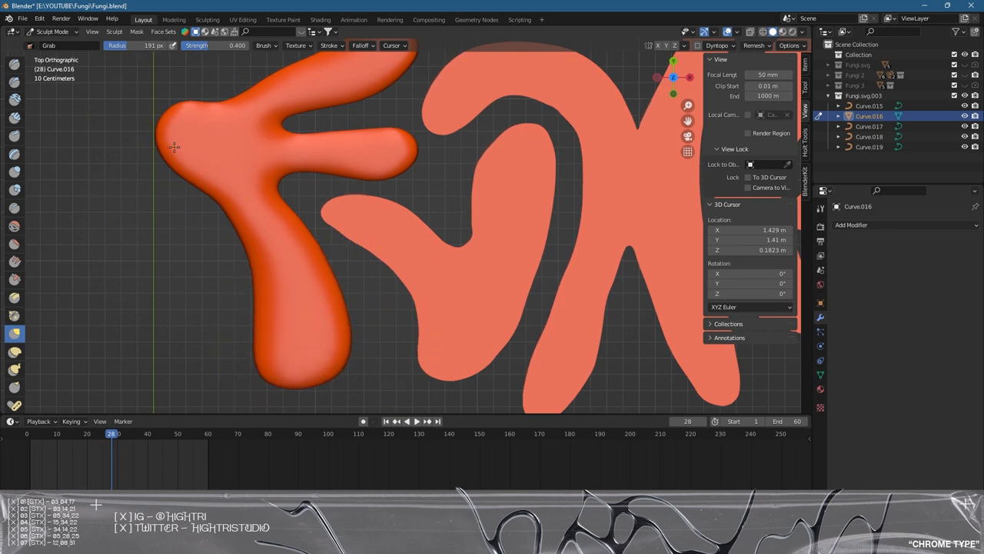
left_click_drag(173, 147, 454, 150)
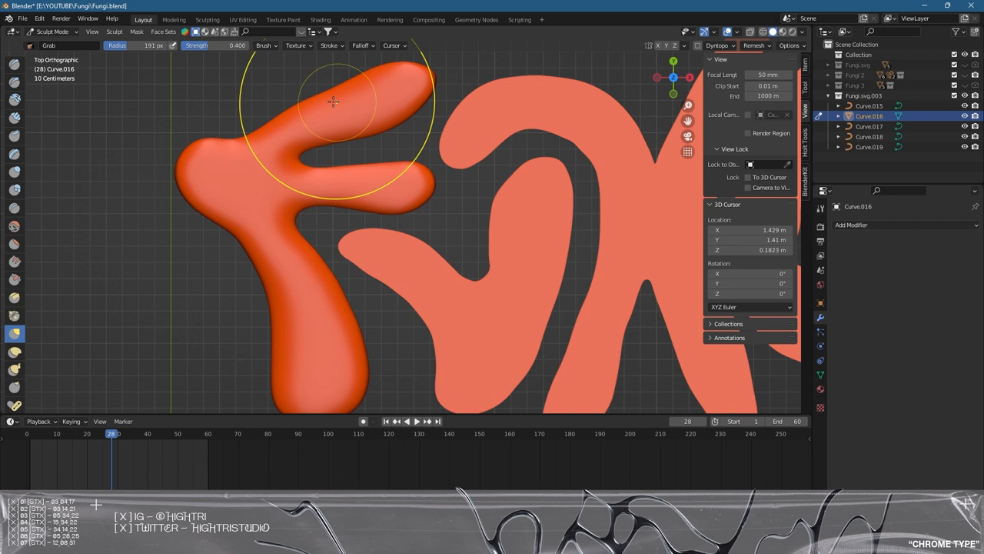
left_click_drag(333, 102, 308, 108)
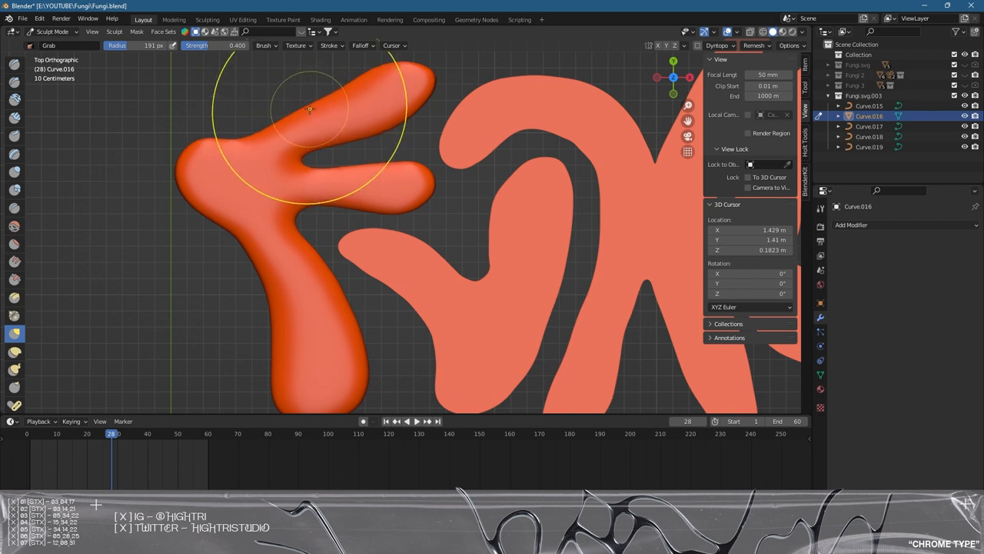
left_click_drag(308, 108, 413, 180)
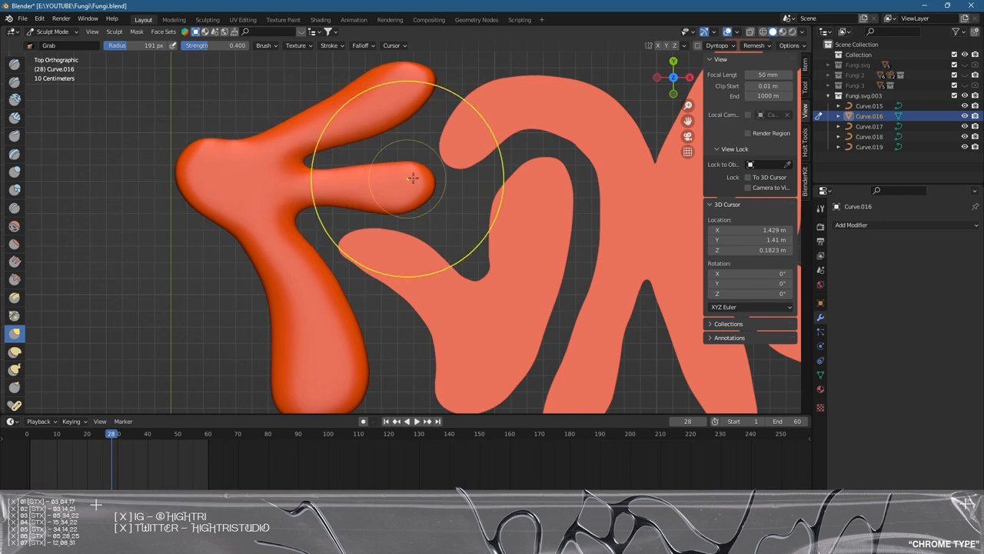
Step: Switch the reshaped F from Sculpt Mode back to Object Mode
left_click(51, 32)
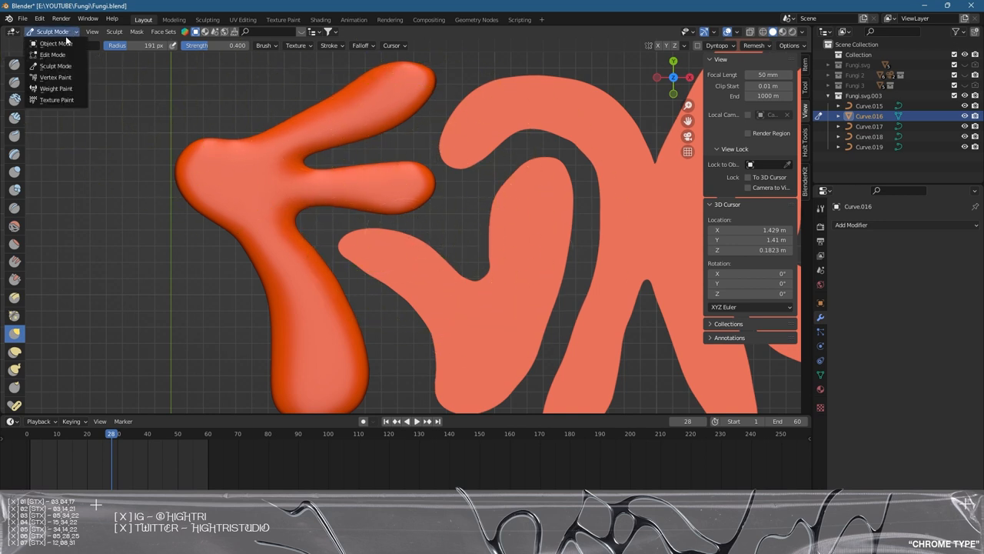
left_click(53, 43)
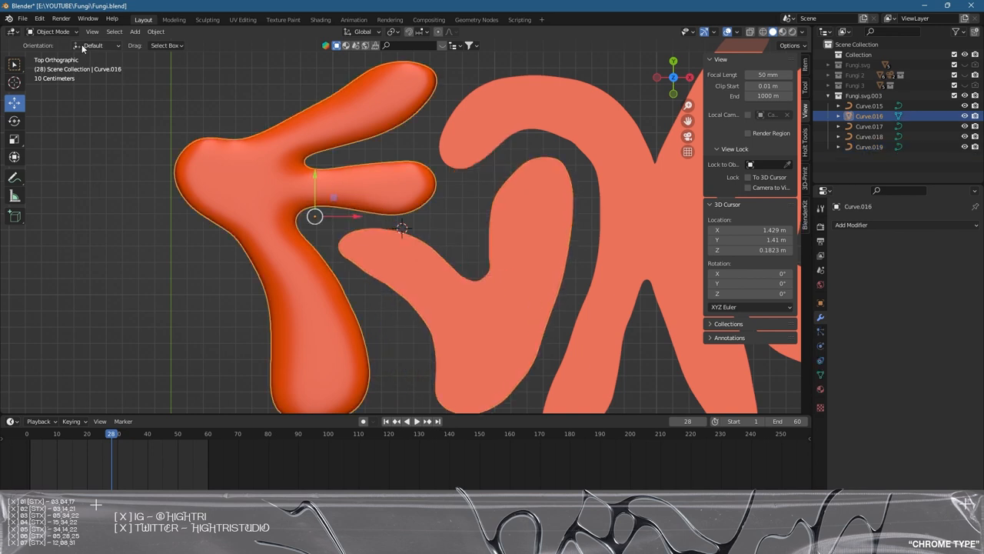
left_click(52, 31)
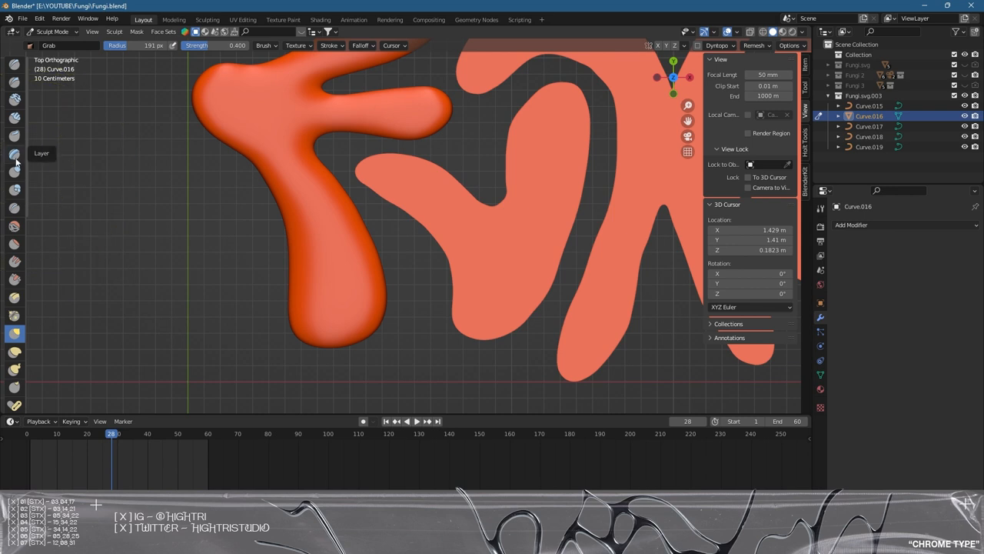
Step: Pick the Layer brush for inflating the letters
left_click(14, 153)
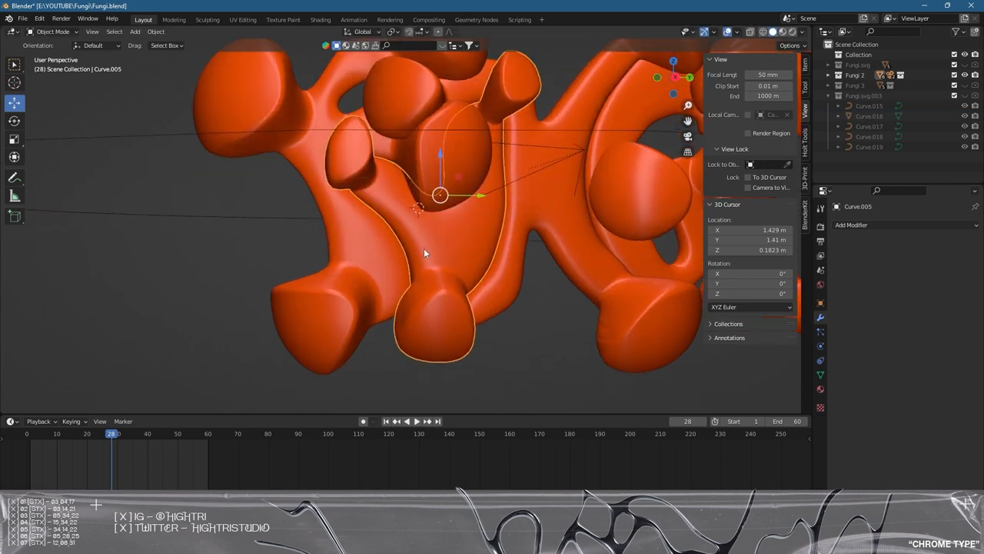
Step: Put the selected Curve.005 into Sculpt Mode from the header mode dropdown
left_click(52, 31)
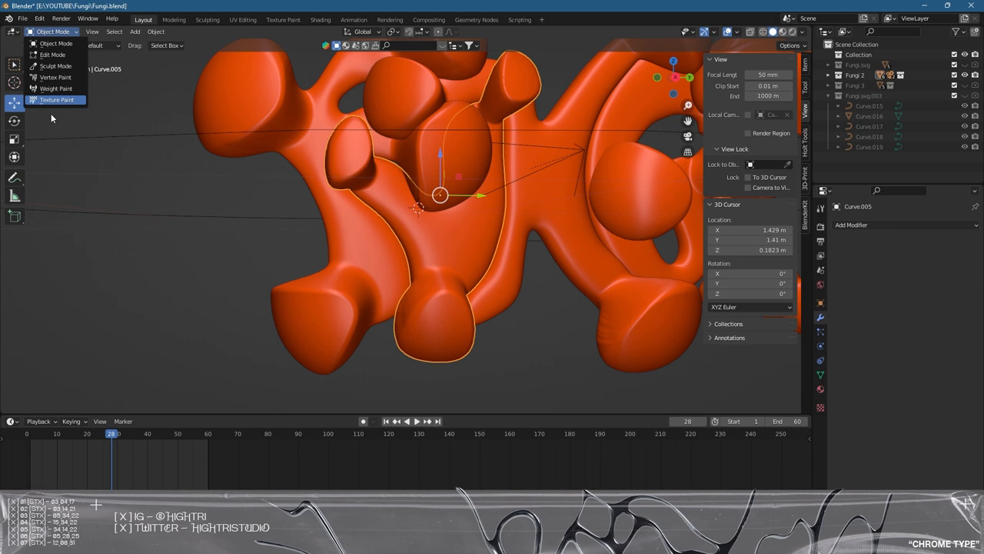
left_click(54, 60)
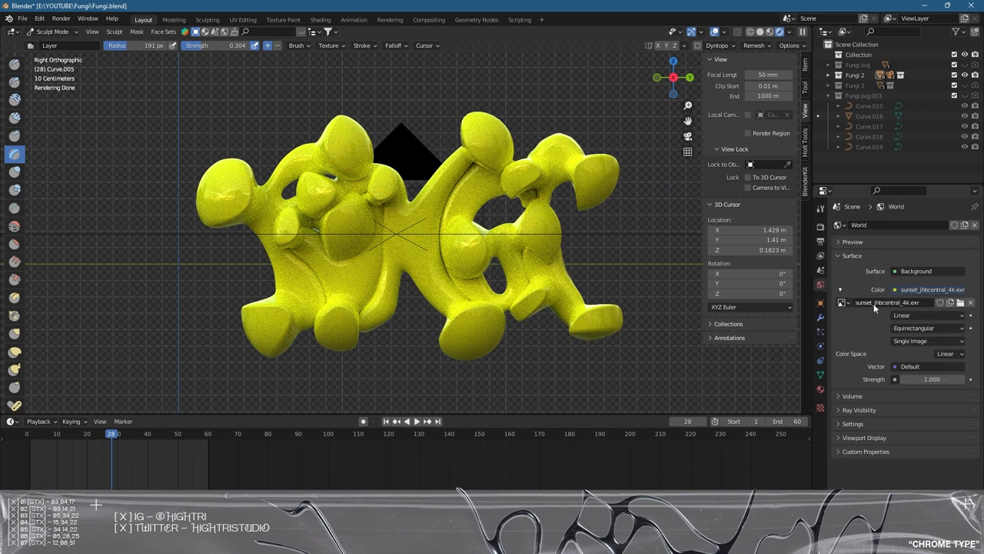
mouse_move(880, 301)
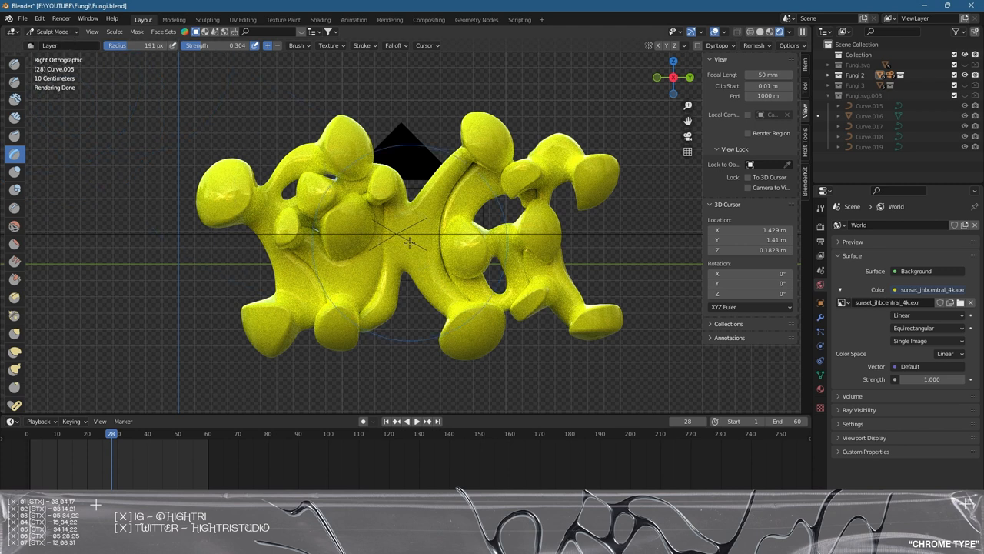
mouse_move(242, 208)
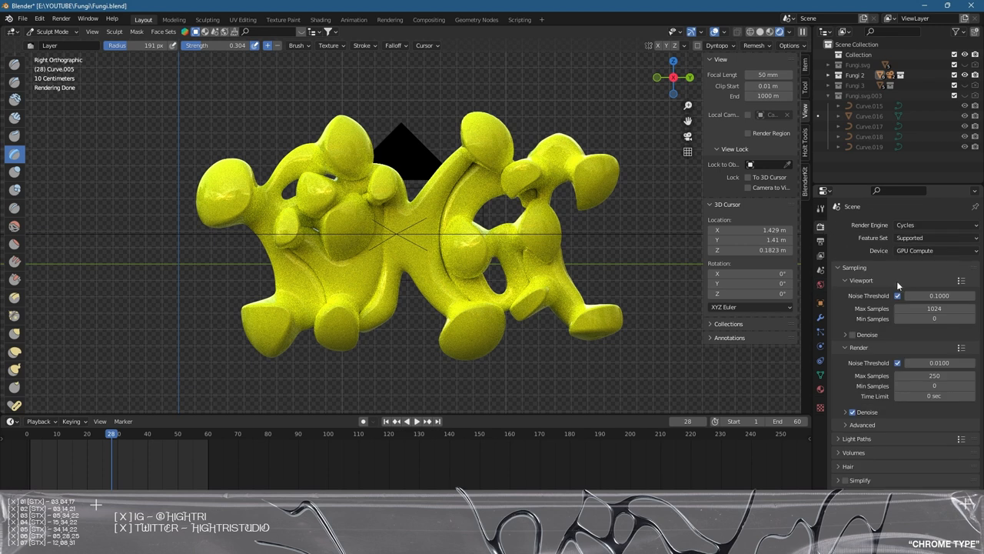
mouse_move(318, 238)
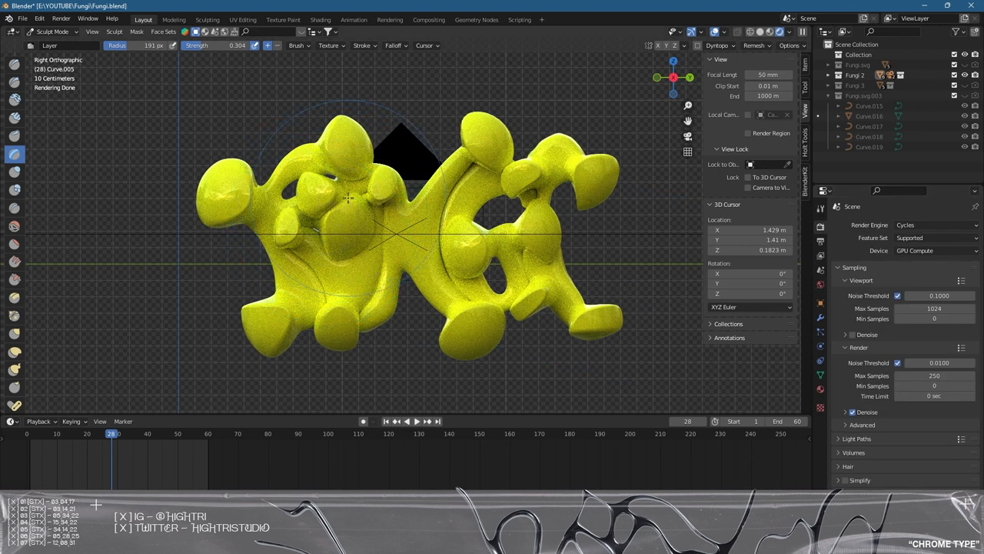
mouse_move(346, 199)
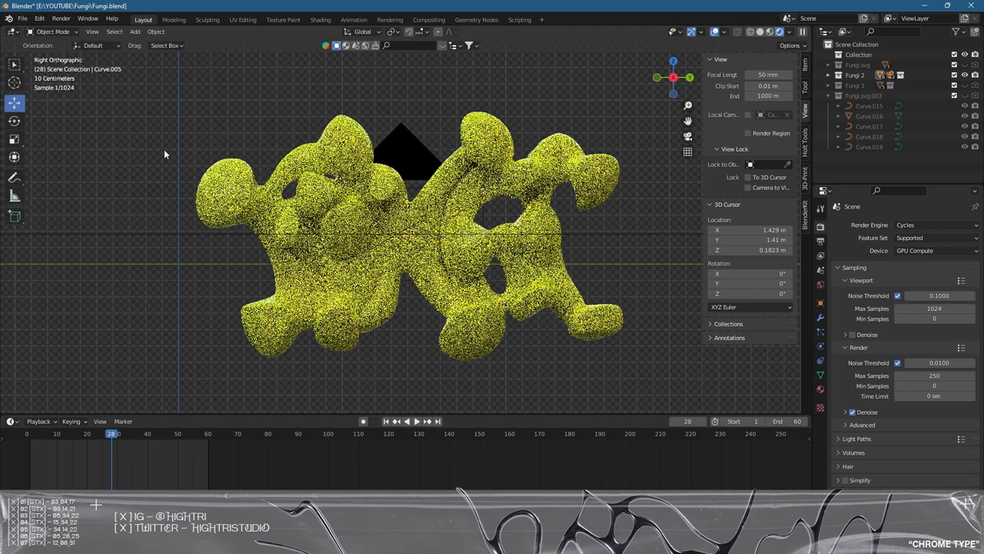
Step: Add an area light above the lettering with a power of 3000
left_click(135, 31)
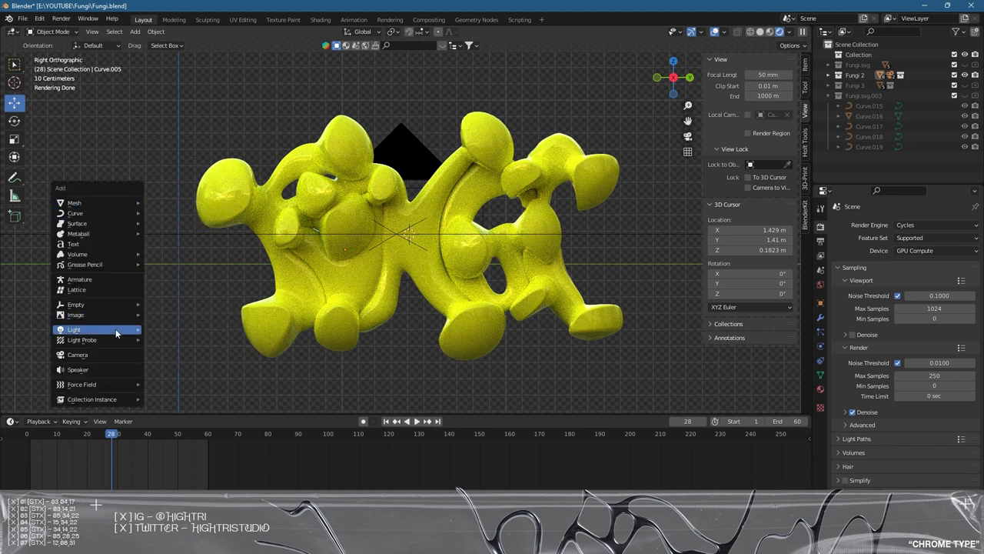
left_click(74, 329)
type("3000")
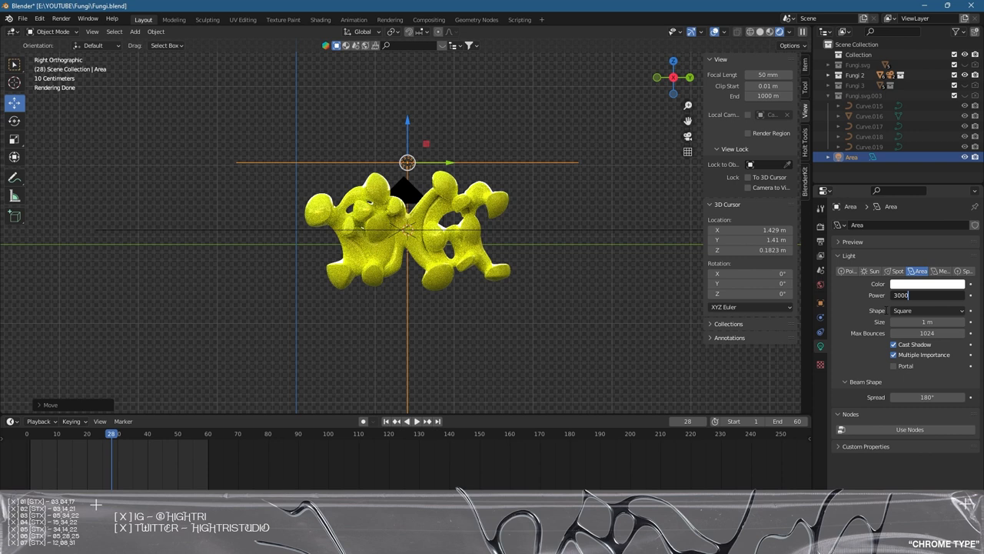
left_click(927, 283)
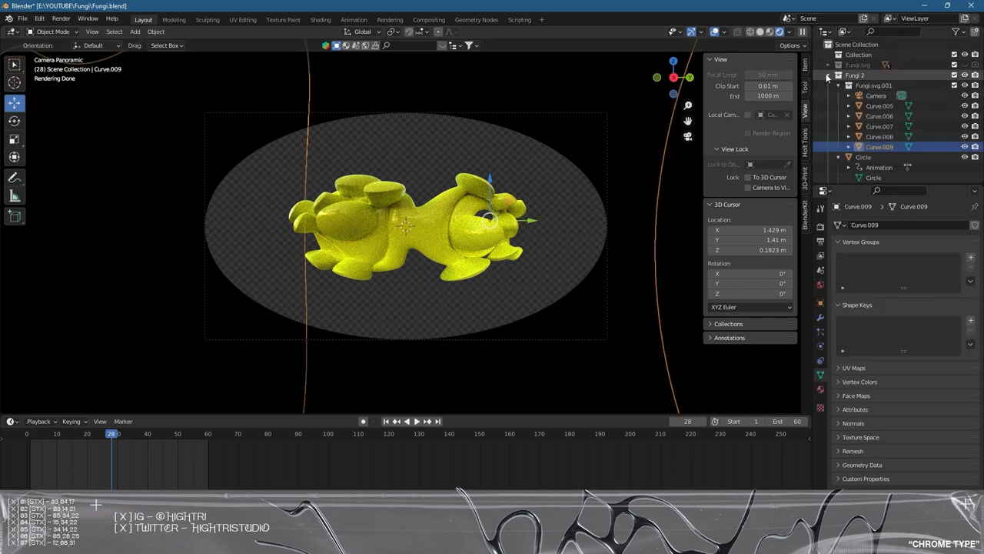
Step: Set the camera's lens type to Panoramic with Mirror Ball panorama mapping
left_click(876, 96)
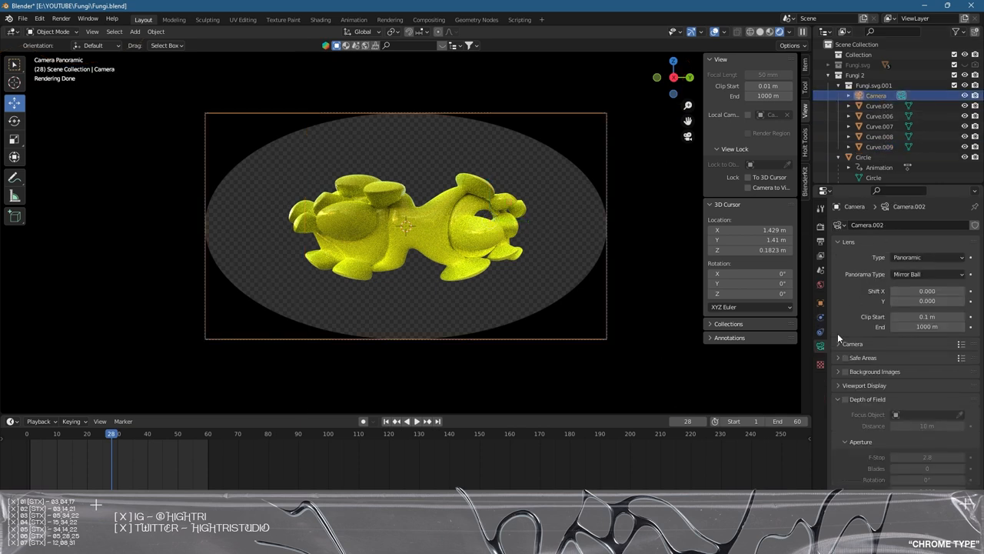
left_click(927, 256)
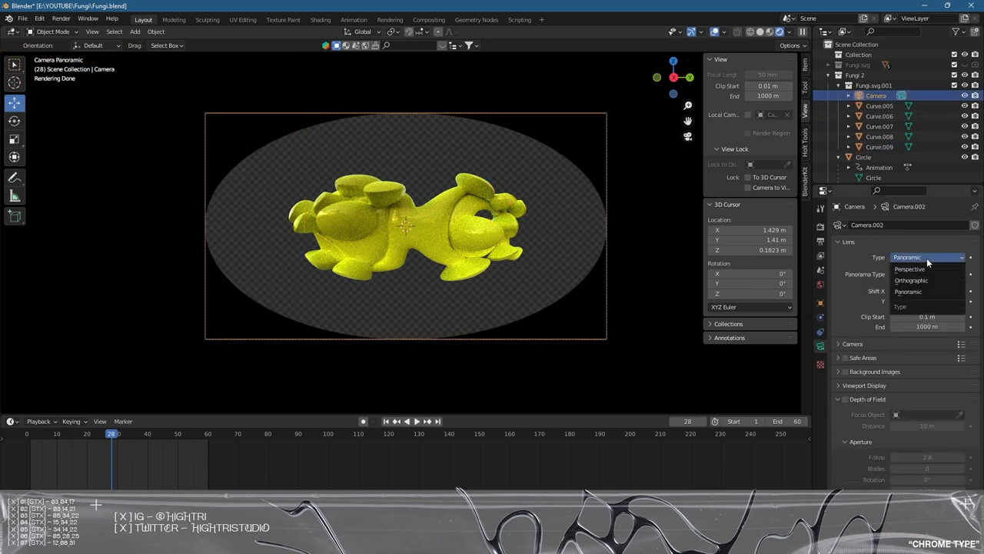
left_click(907, 274)
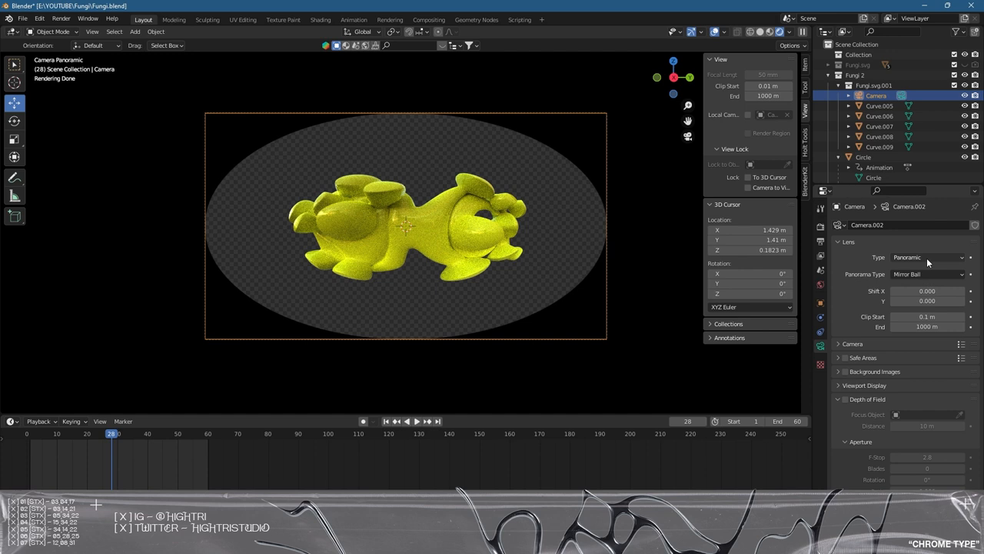
mouse_move(919, 274)
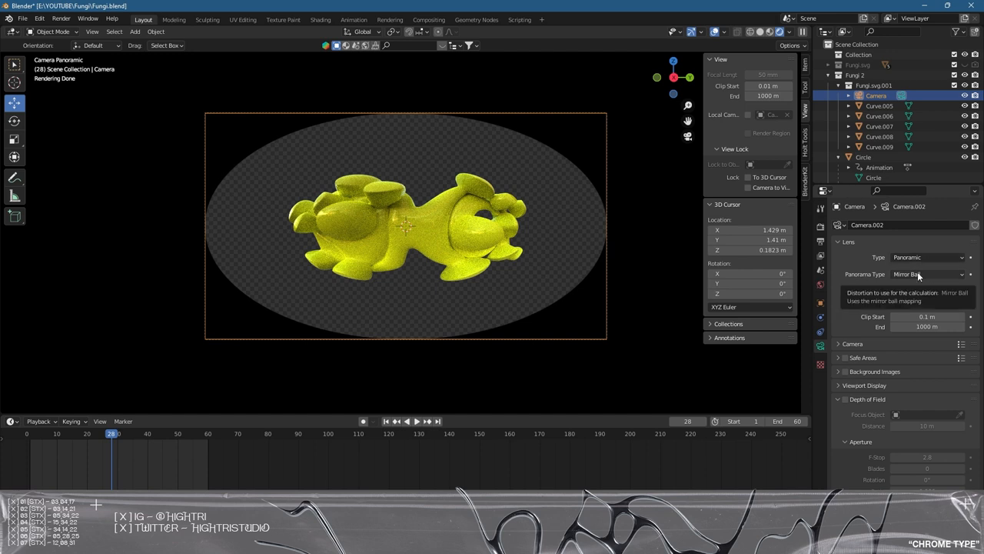
left_click(923, 274)
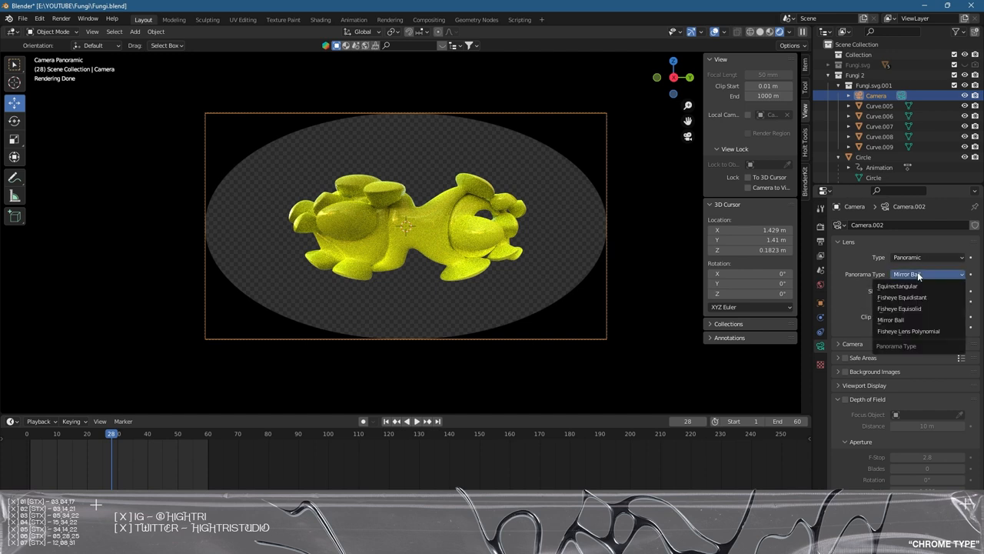
left_click(889, 320)
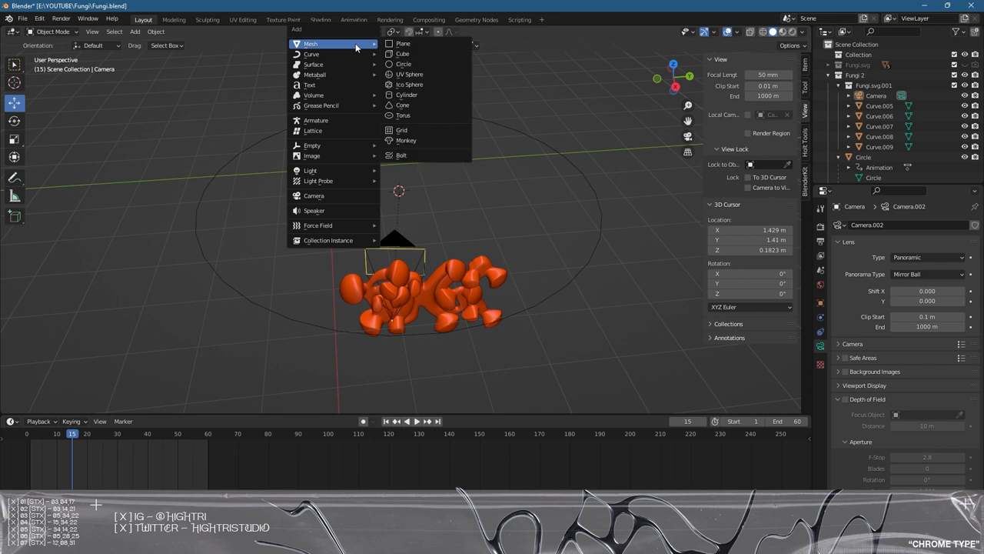
Step: Add a mesh circle around the lettering and select the Circle object
left_click(403, 64)
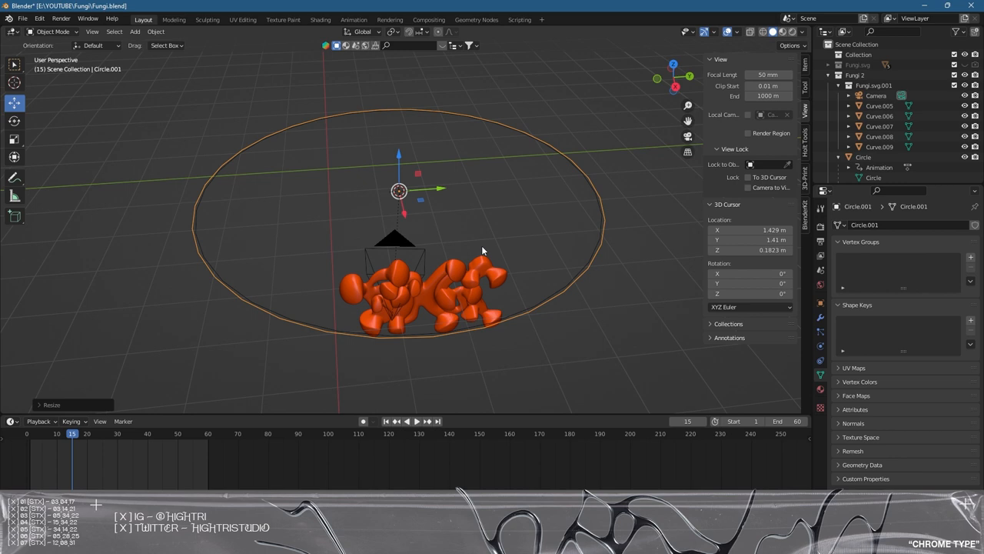
mouse_move(507, 241)
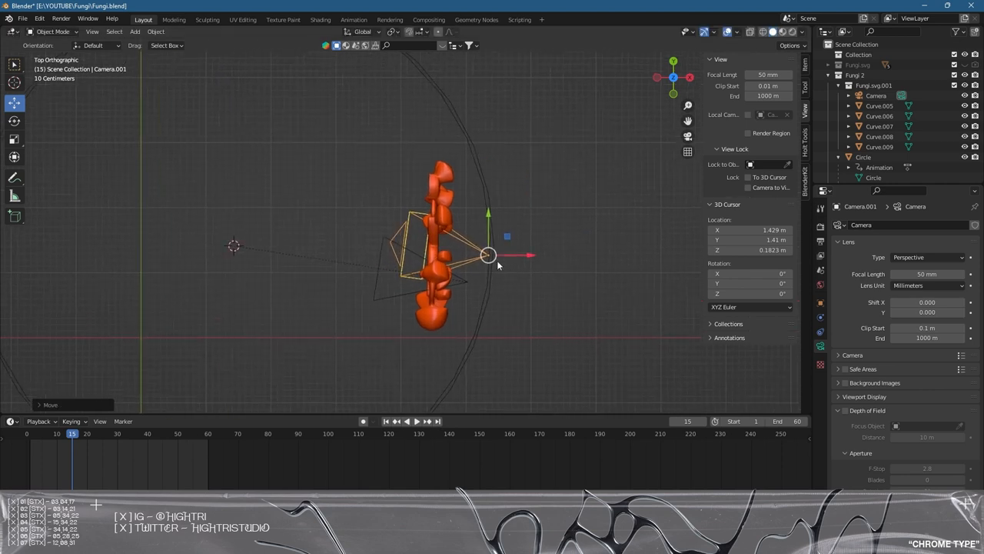
left_click(863, 157)
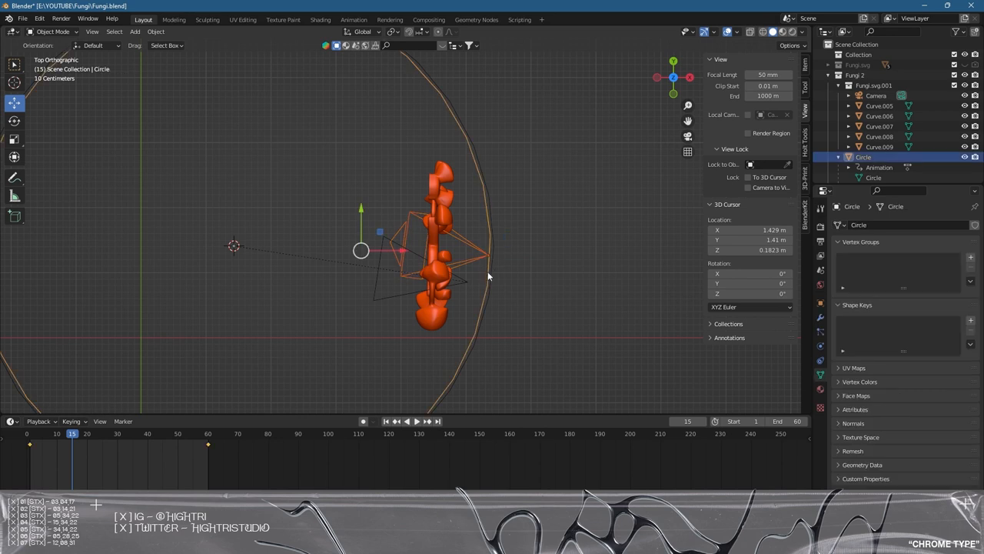
mouse_move(479, 273)
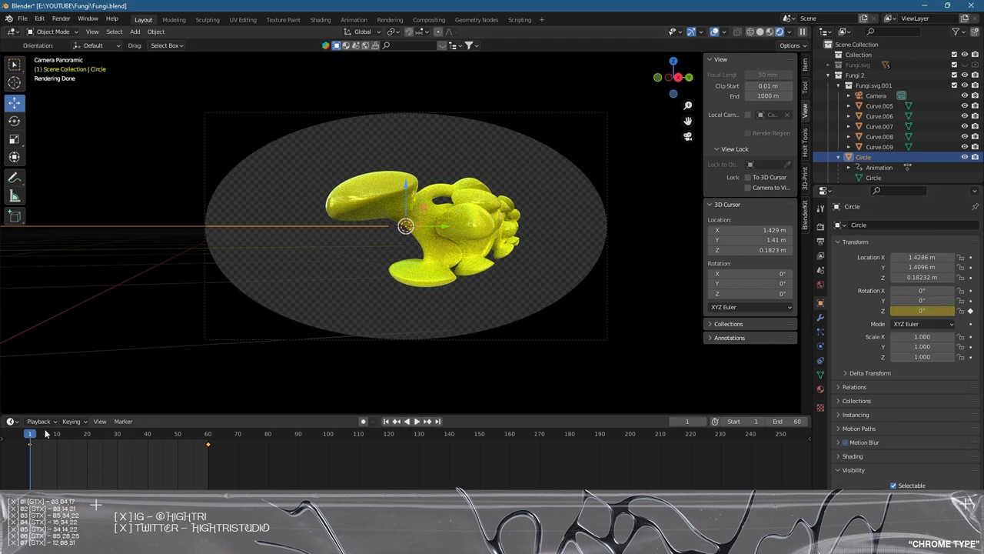
Step: Key the Circle's Z rotation at frames 1 and 60, then play the animation
left_click(405, 421)
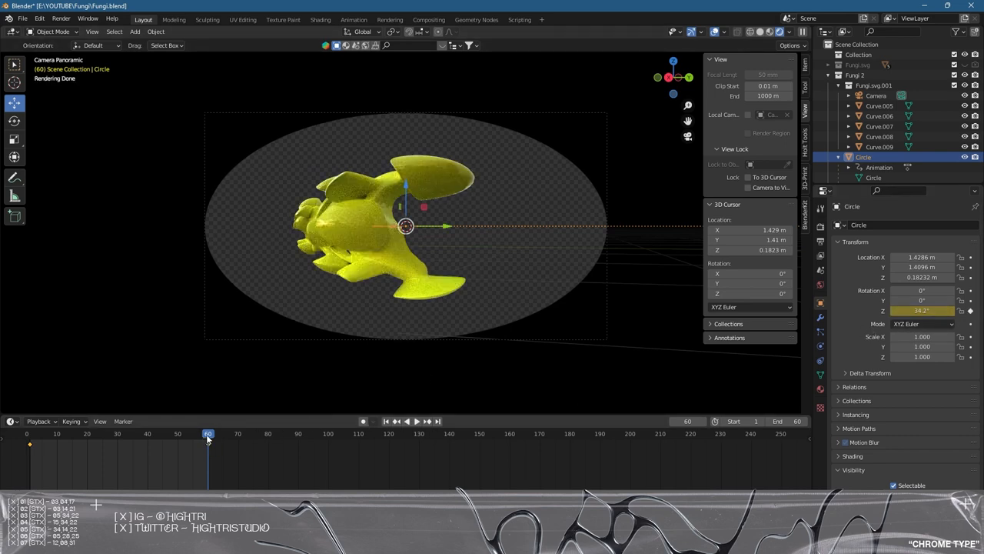
left_click(166, 433)
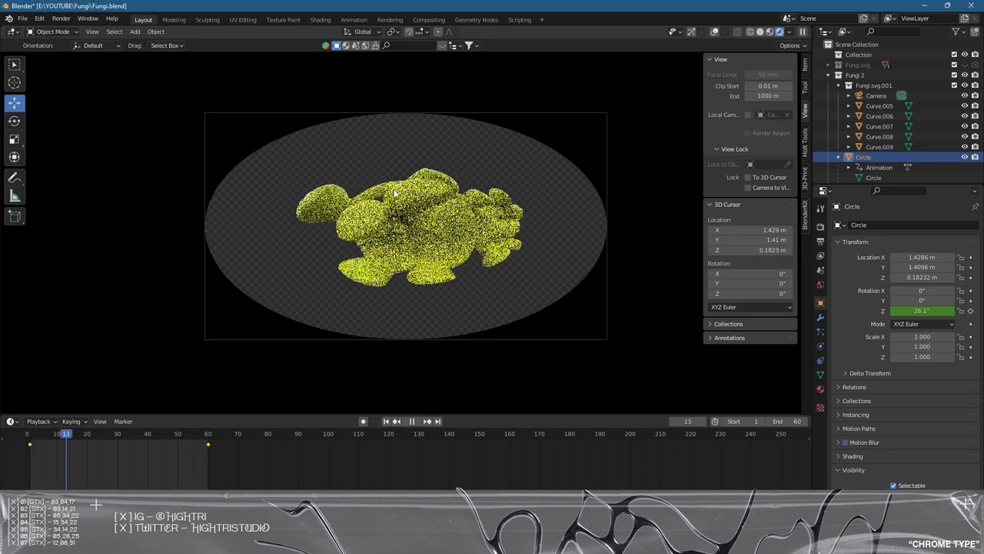
left_click(29, 434)
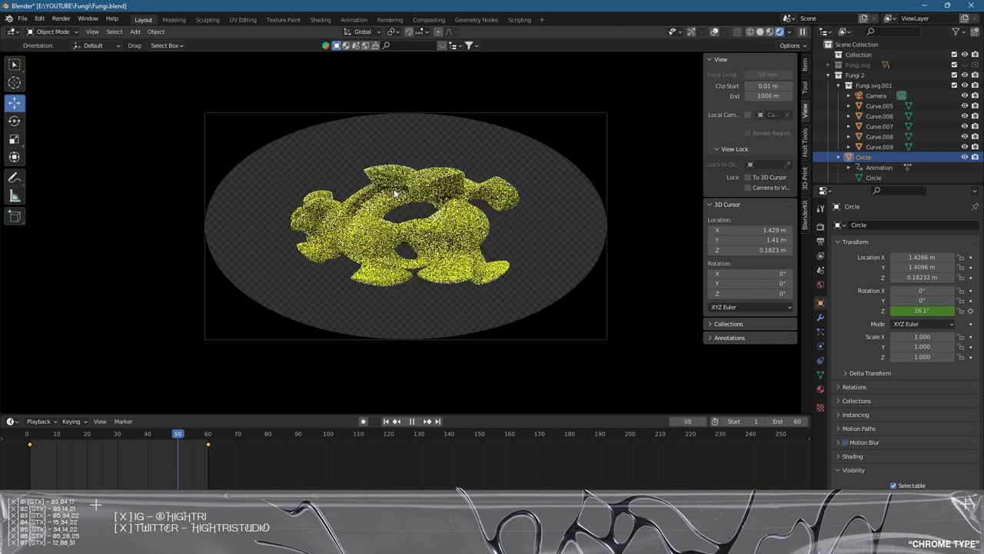
left_click(138, 433)
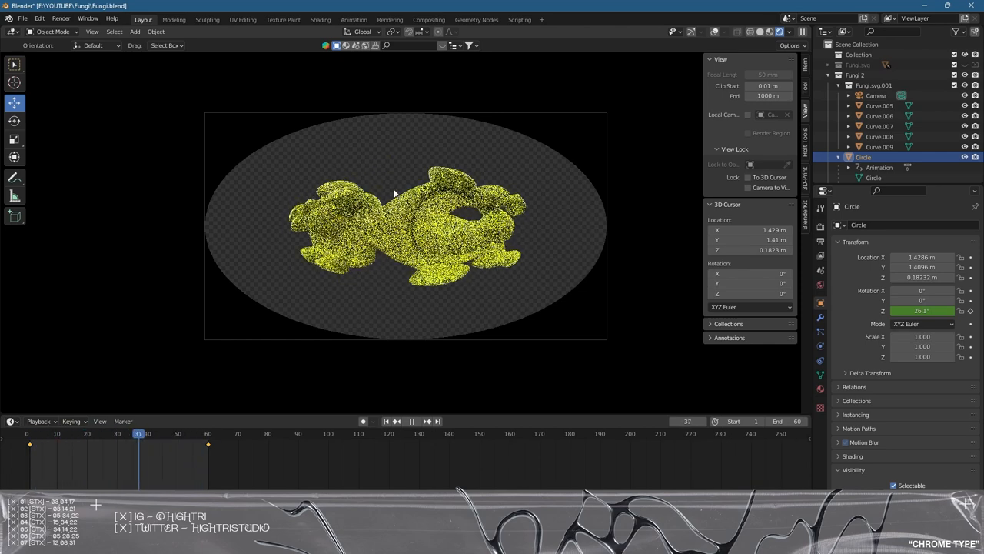